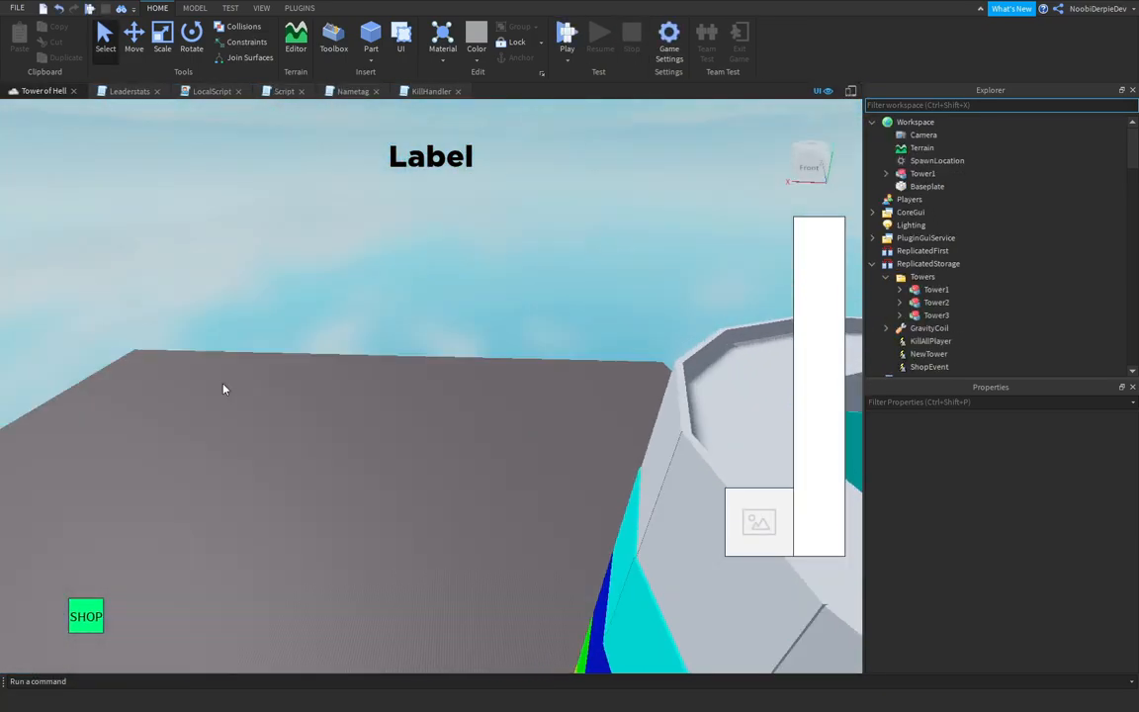
Step: Expand Workspace, select the Tower1 model and look it over with the camera
click(194, 8)
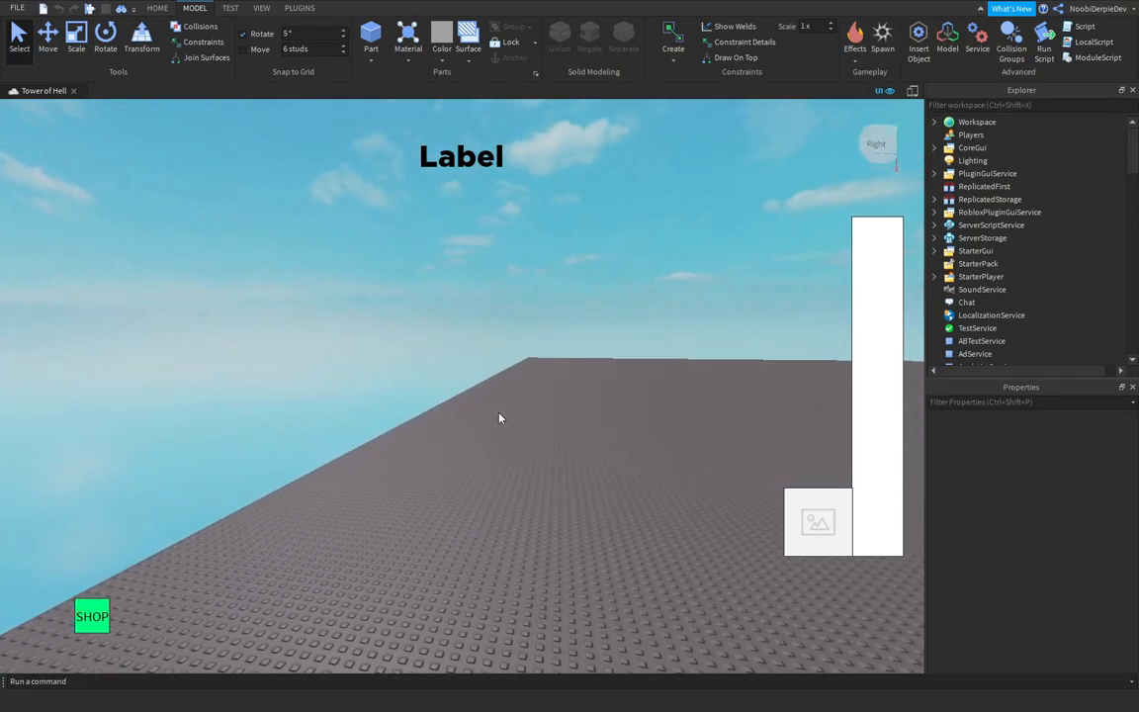
mouse_move(492, 405)
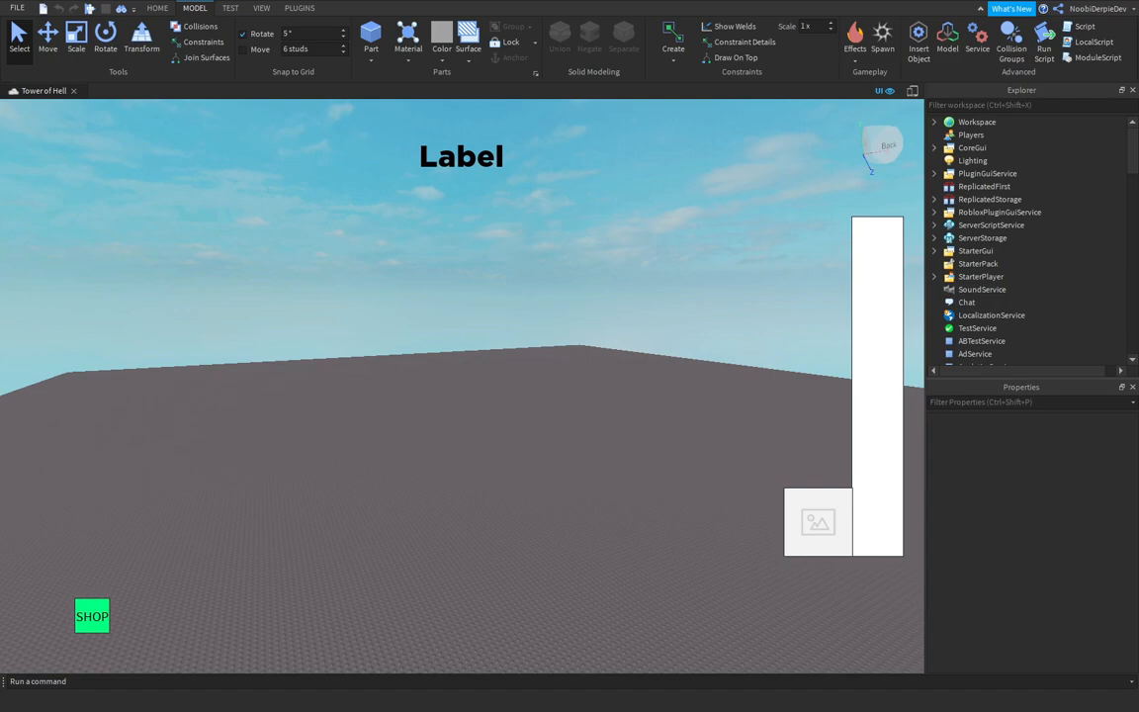
click(158, 8)
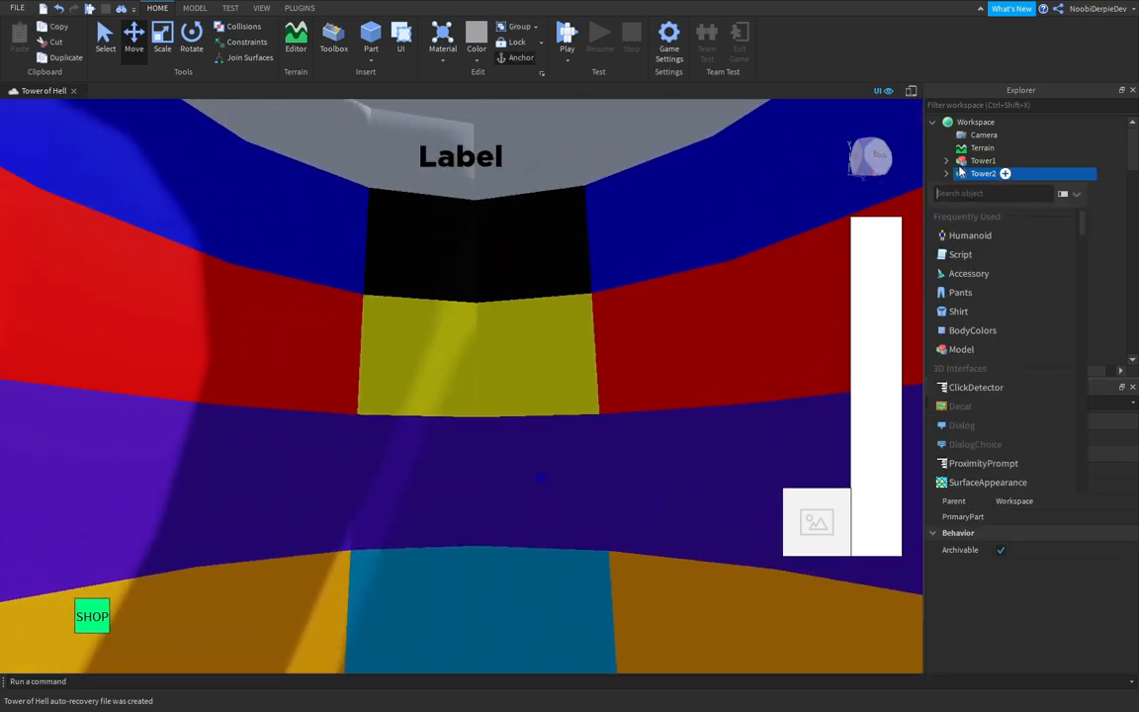
click(982, 160)
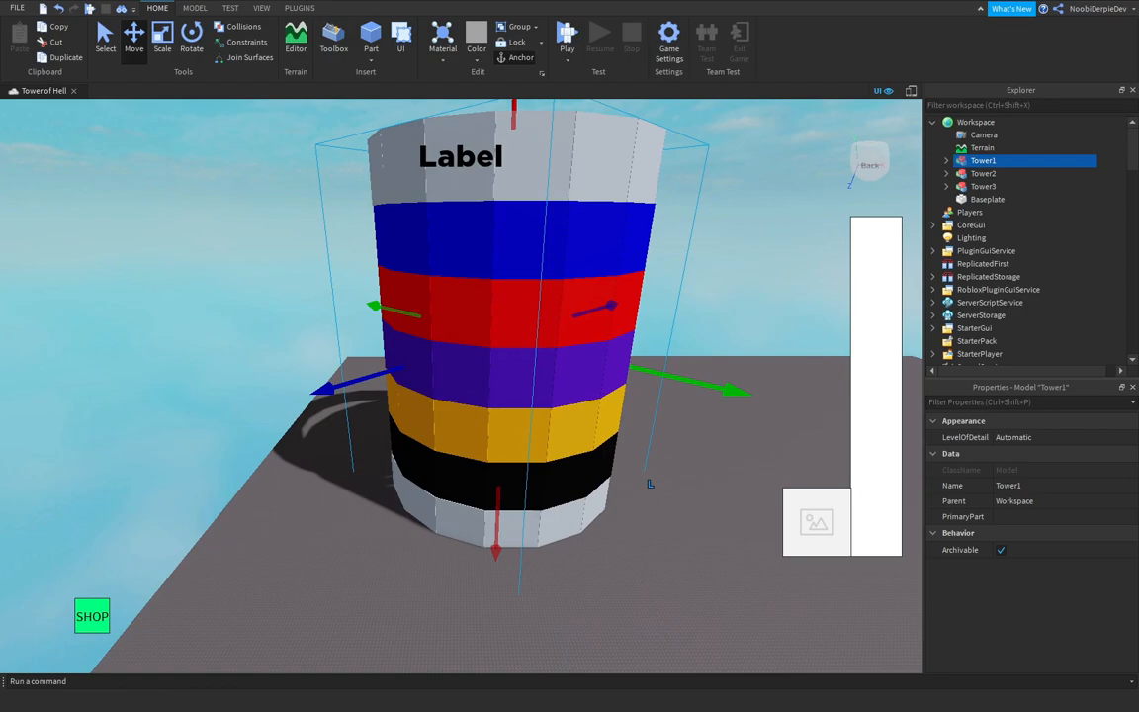
click(934, 198)
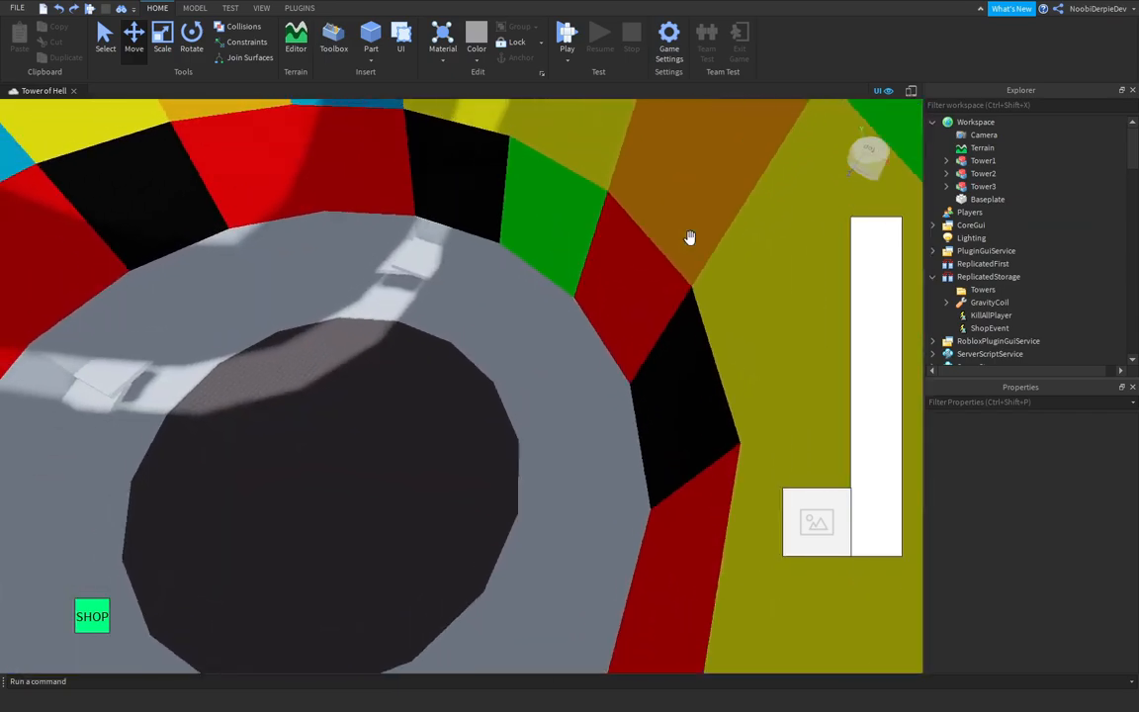
Step: Check SpawnLocation's properties and remove Tower1–Tower3 from the Workspace
click(194, 8)
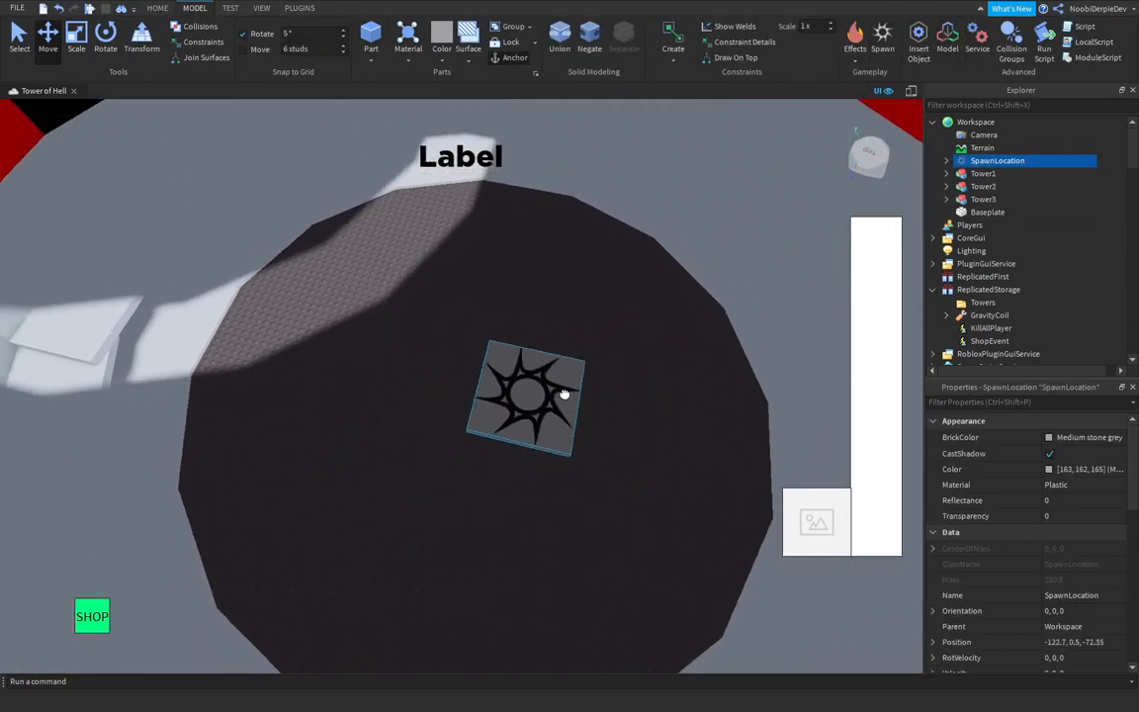
click(993, 174)
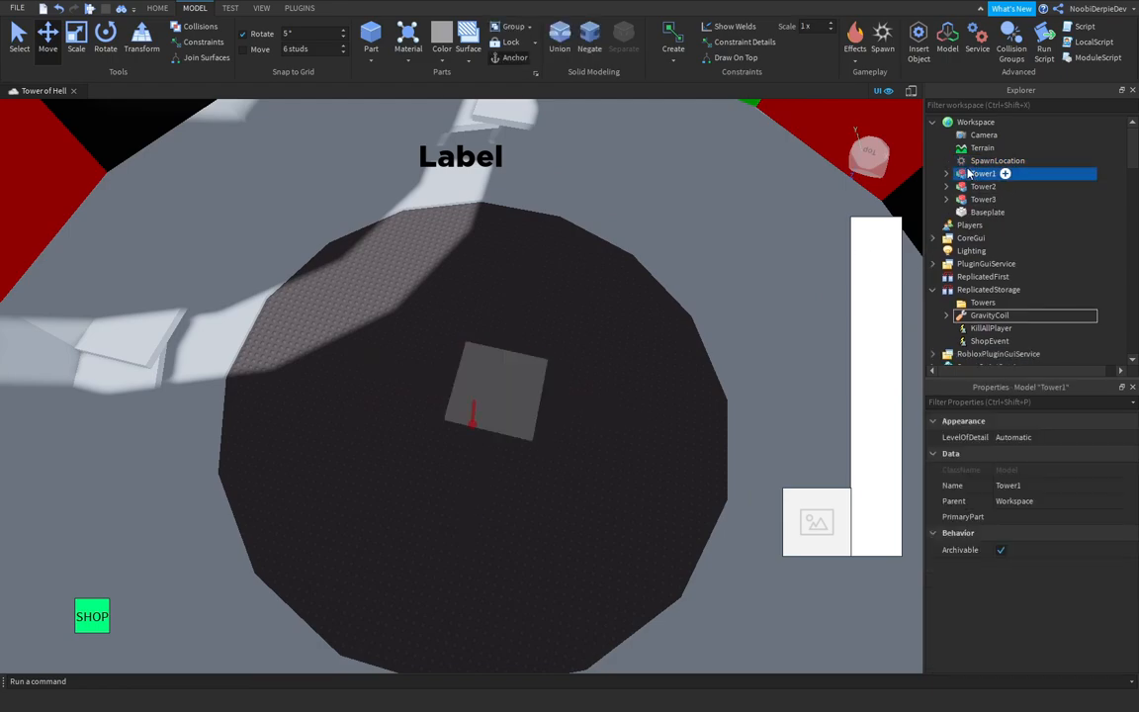
click(997, 160)
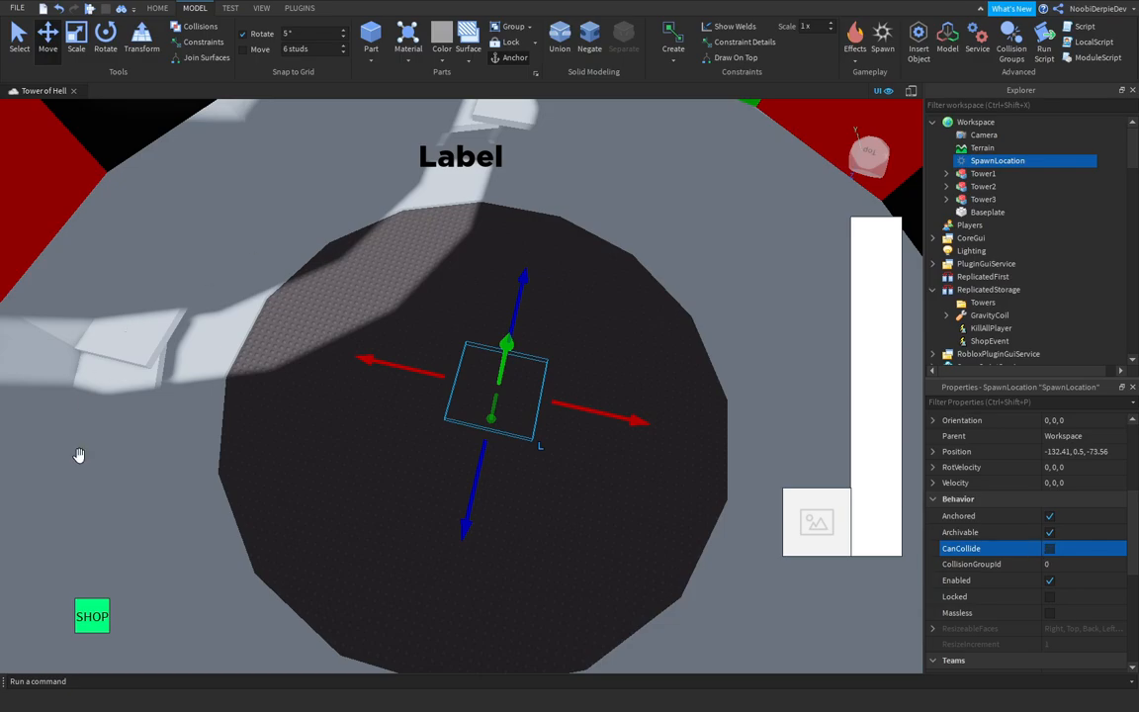
mouse_move(30, 471)
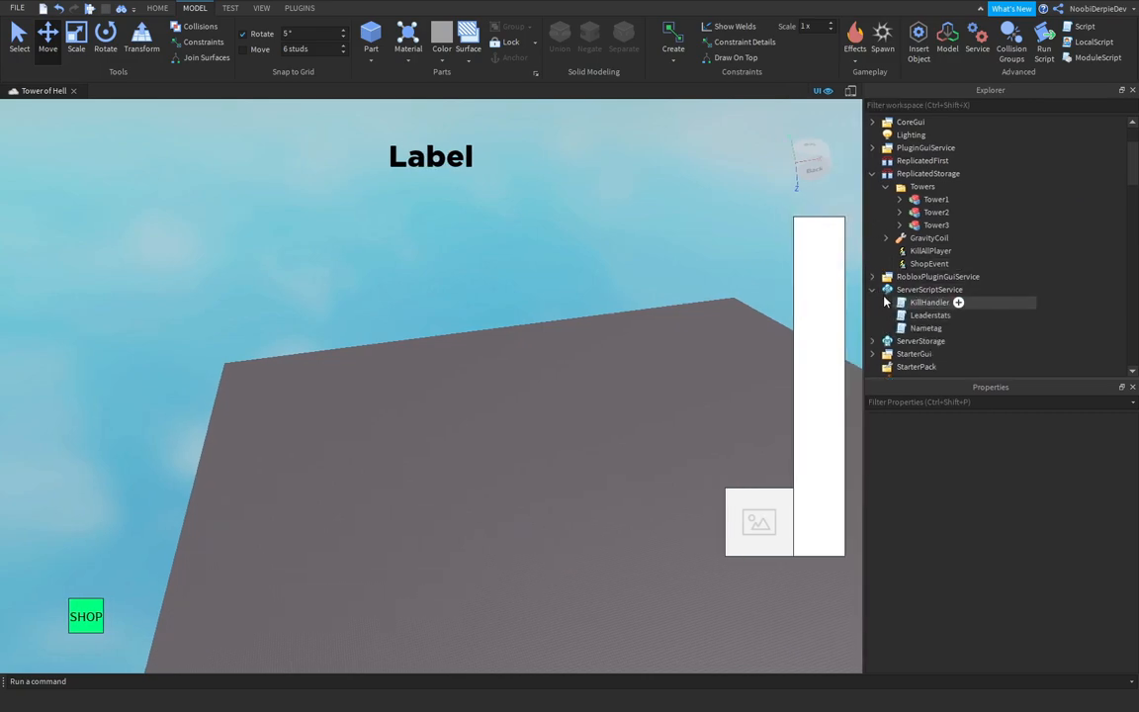
Step: Add an if game.Workspace:FindFirstChild("Tower1") then Tower1:Destroy() else print block to KillHandler
double_click(938, 301)
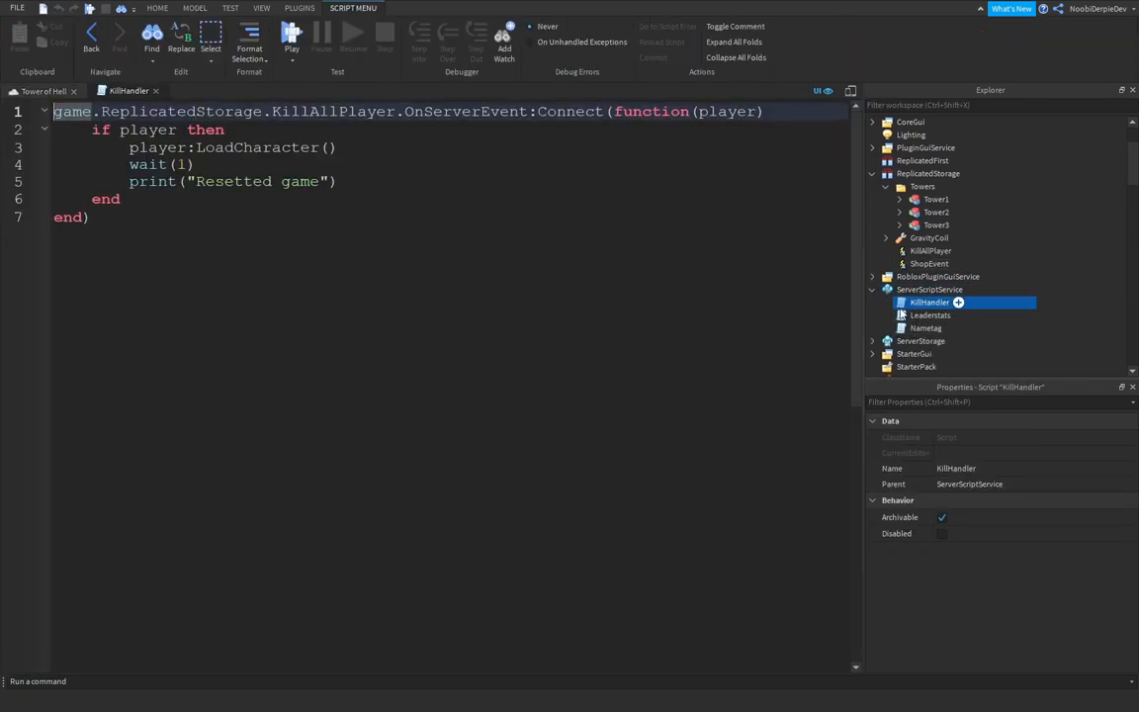
click(338, 182)
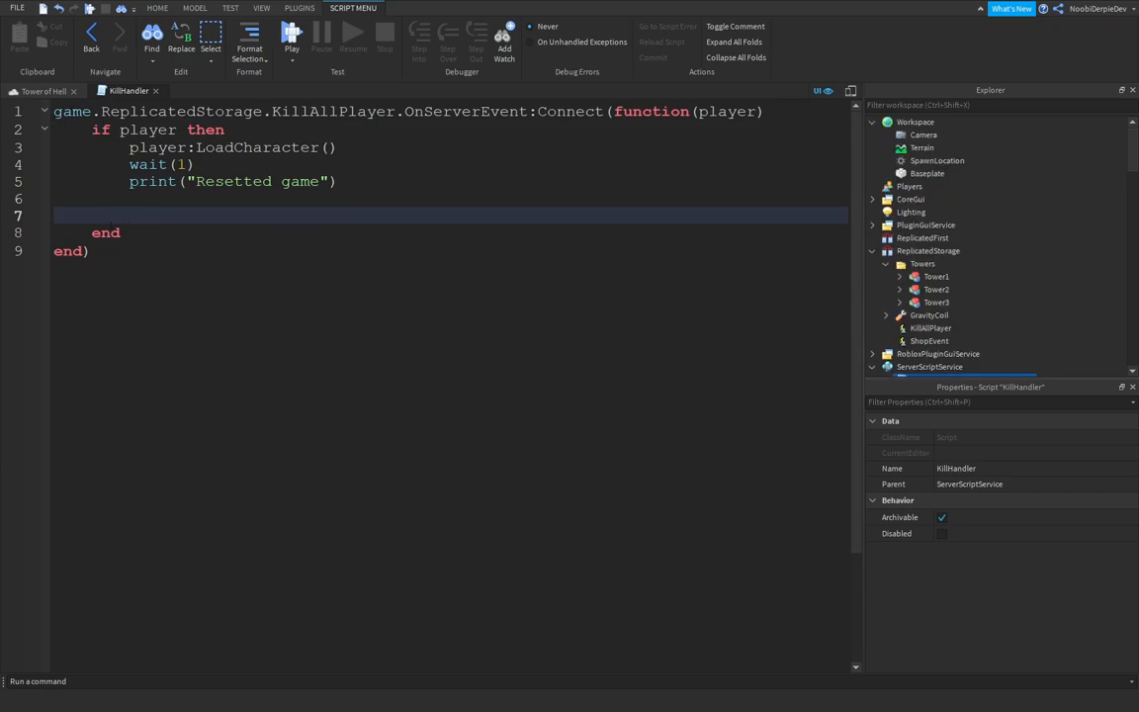
text(if)
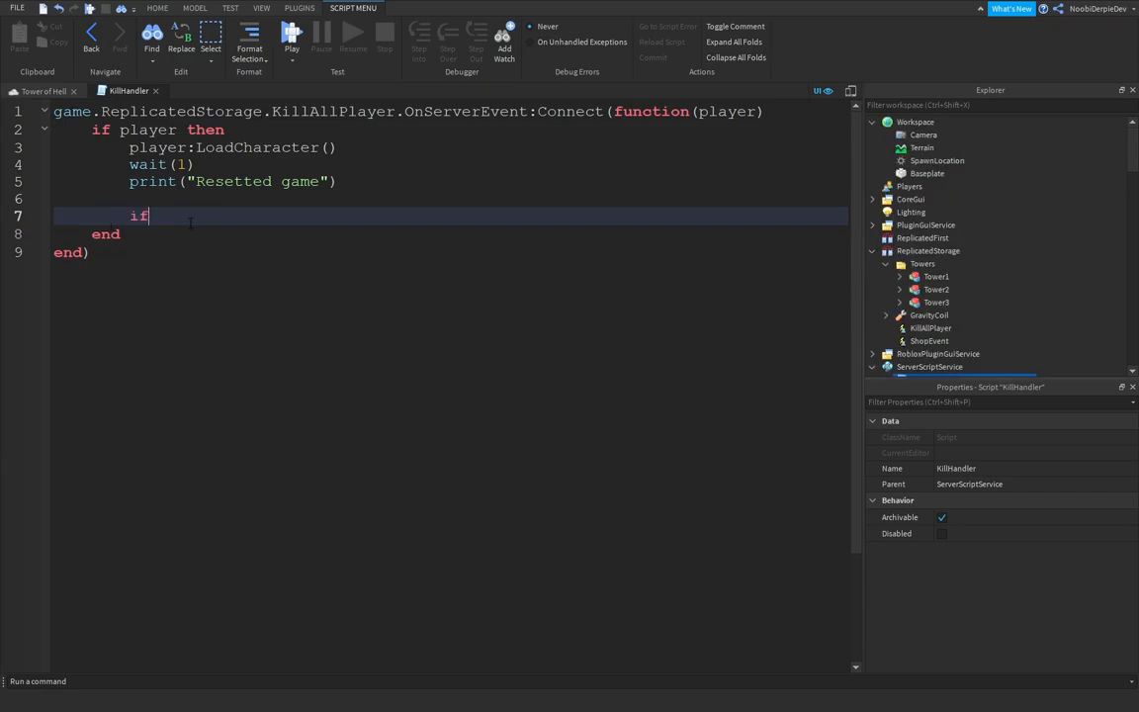
text(game.Workspace)
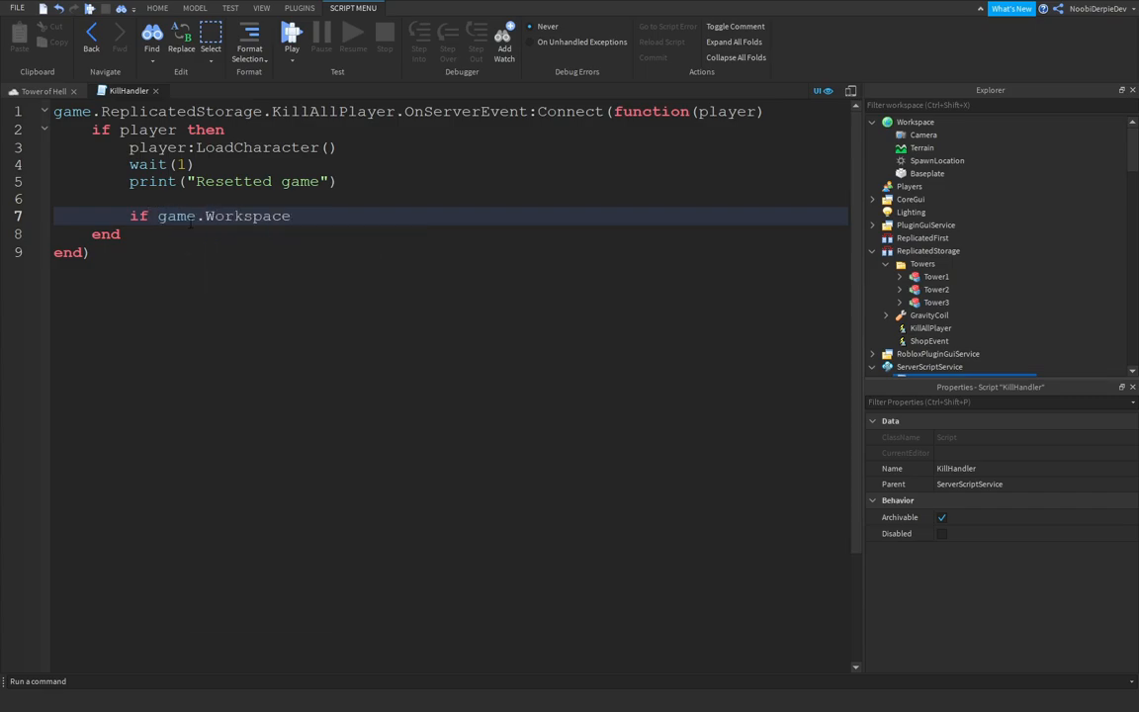
text(:FindFirstChild())
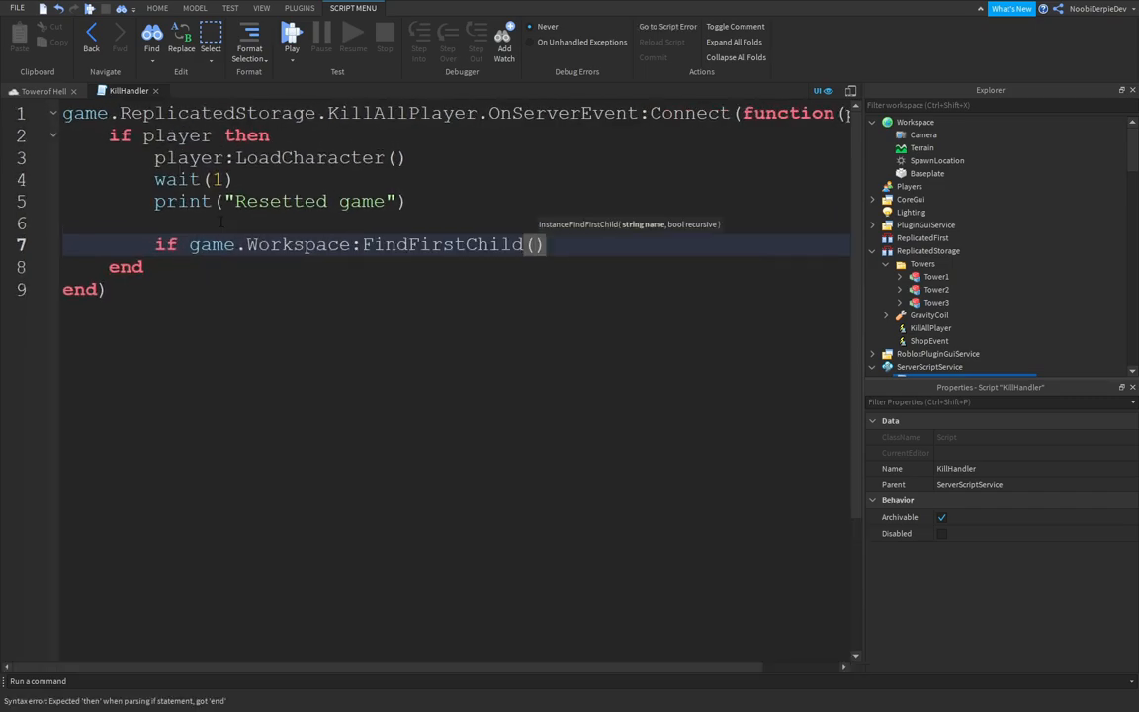
text(TO")
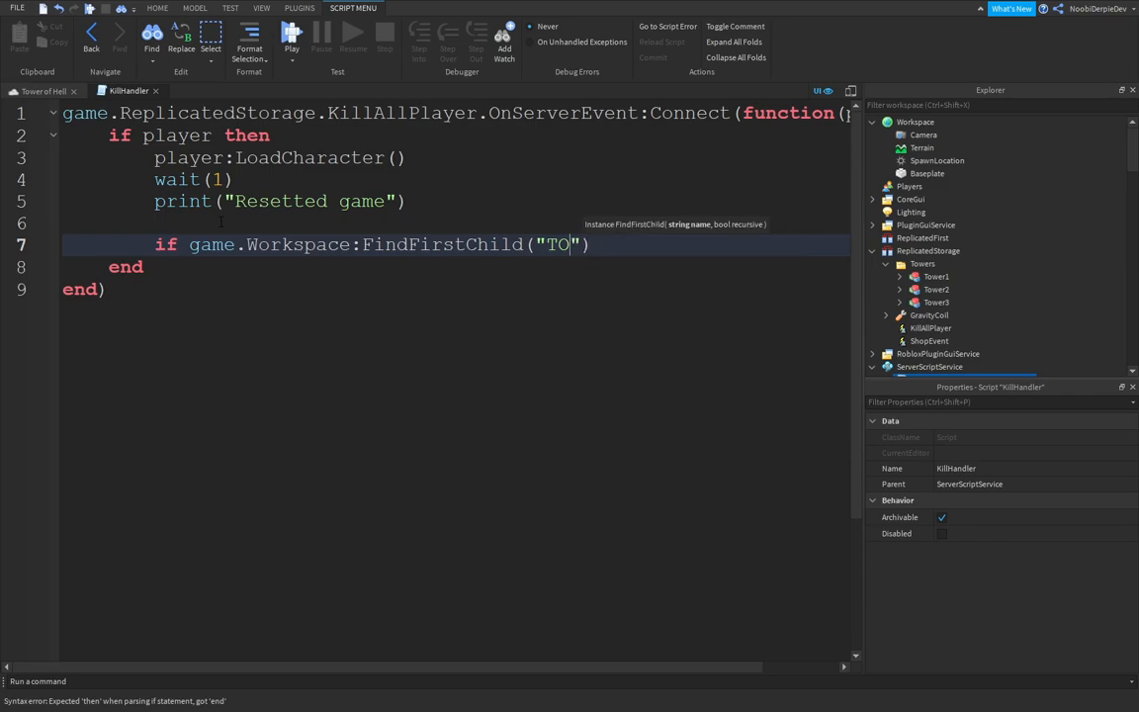
text(wer1") then)
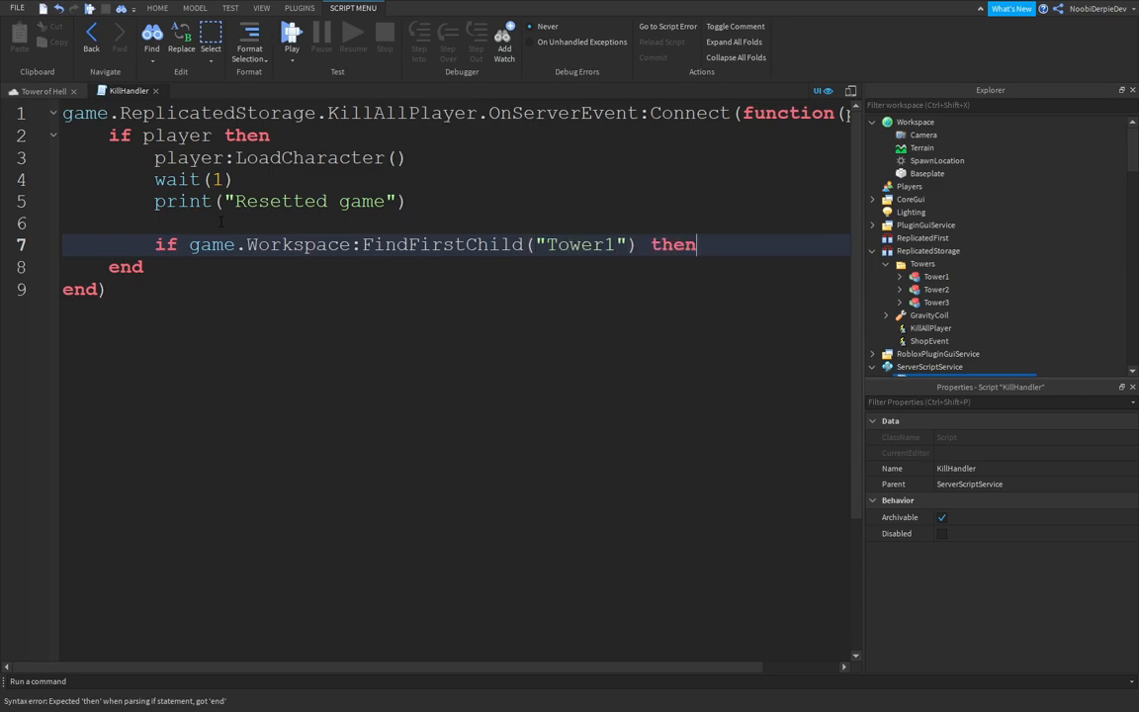
text(game.Workspace.TOwer1:D)
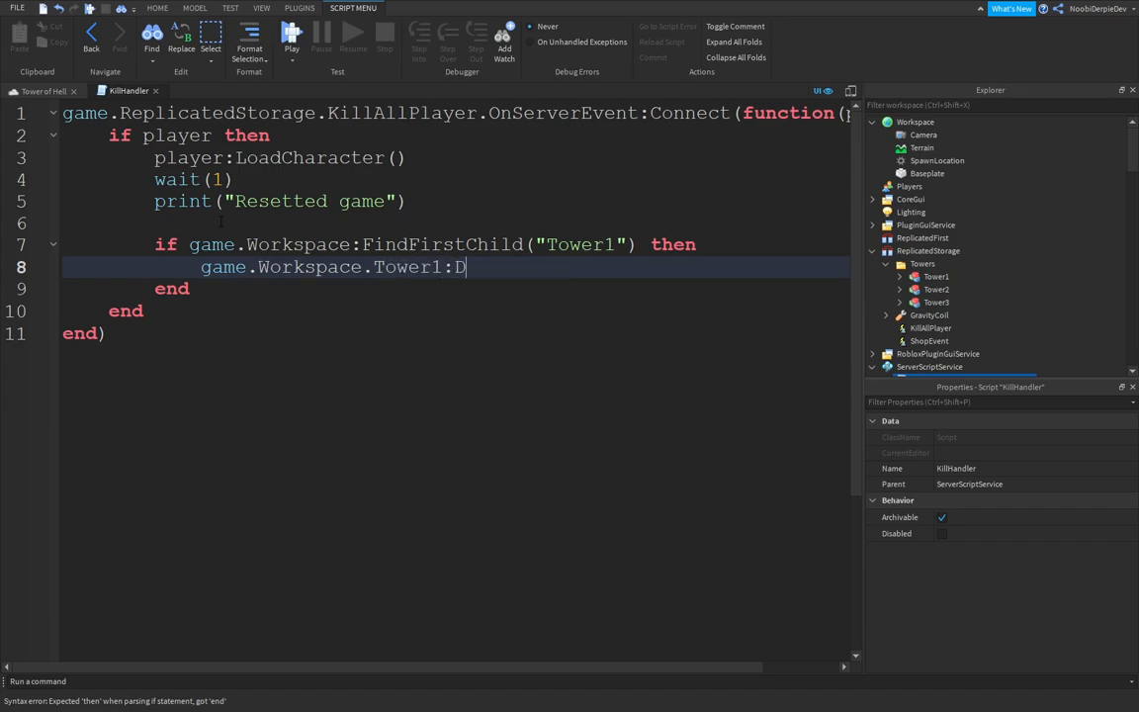
text(estroy())
text(print9)
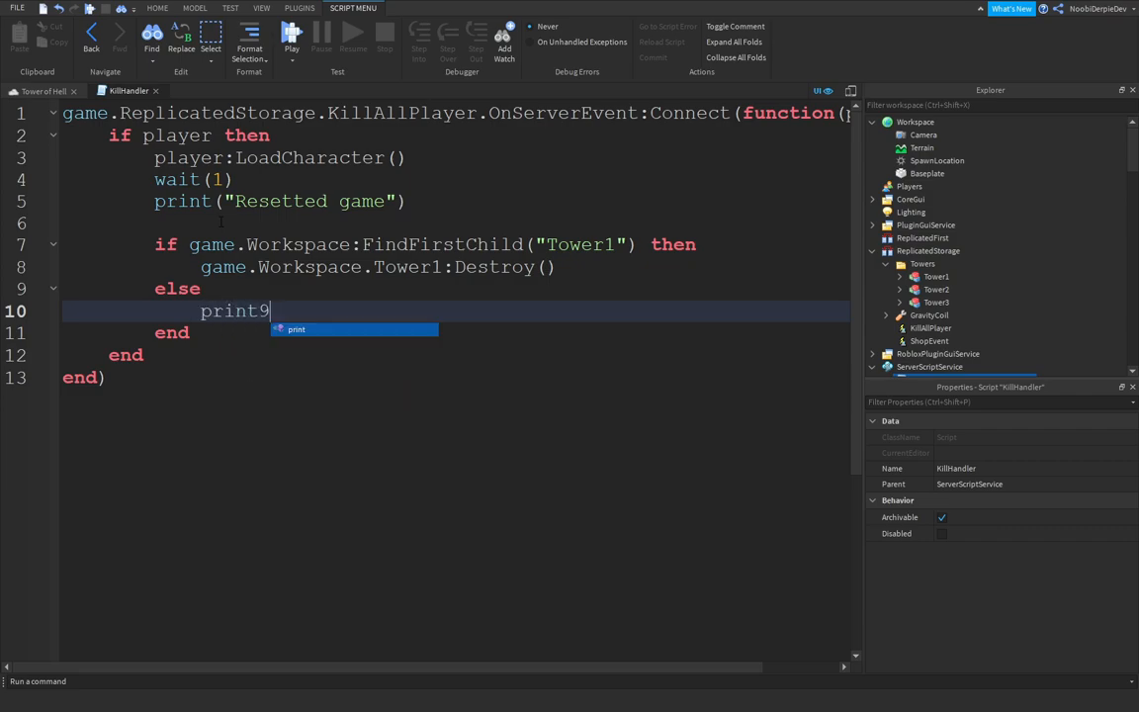
text(("NO "))
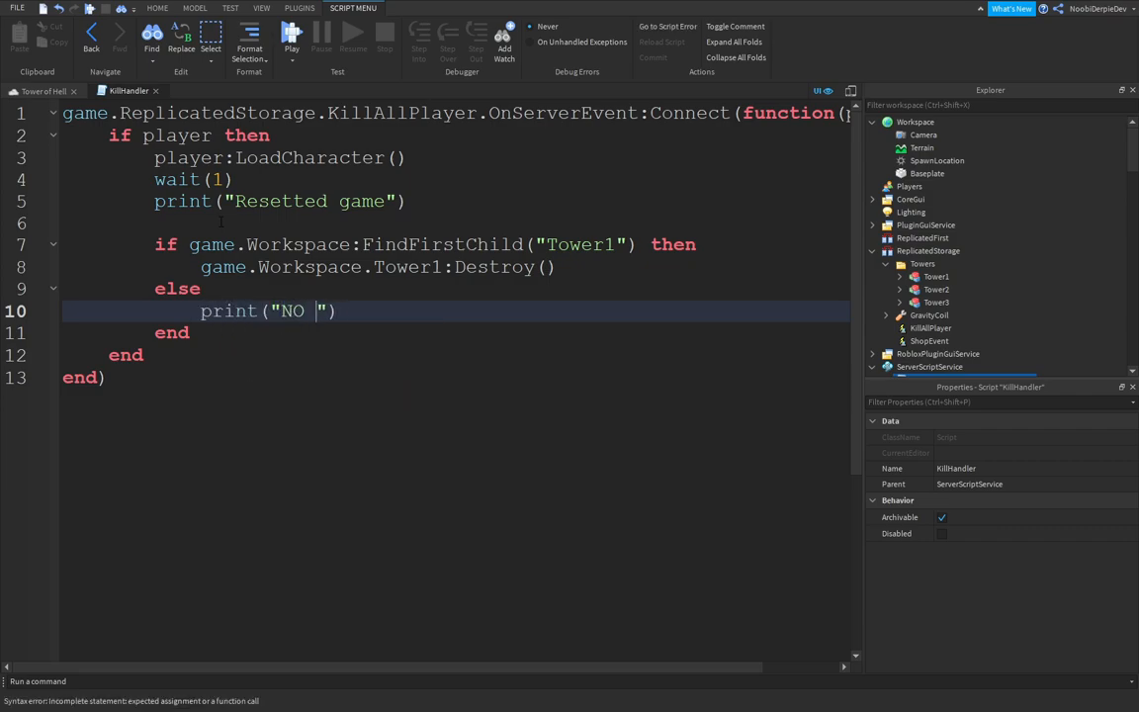
text(tower)
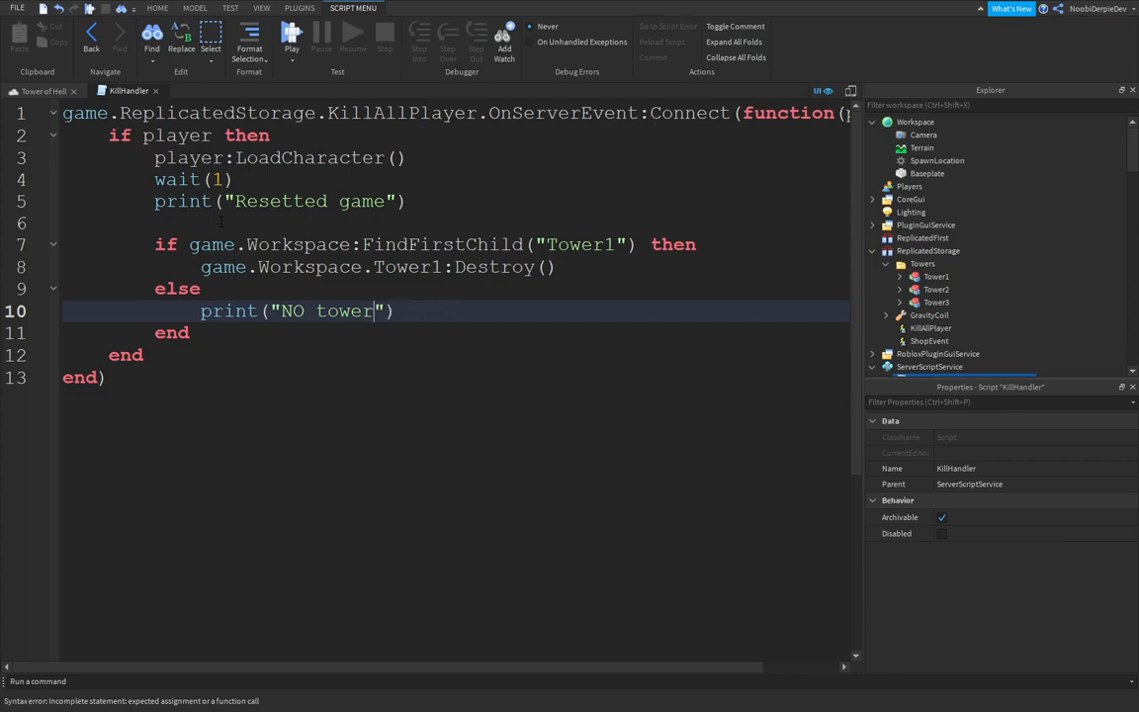
Step: Finish the "No Tower1 found" message, copy the if-block and repeat it for Tower2 and Tower3
text(No Tower1 found)
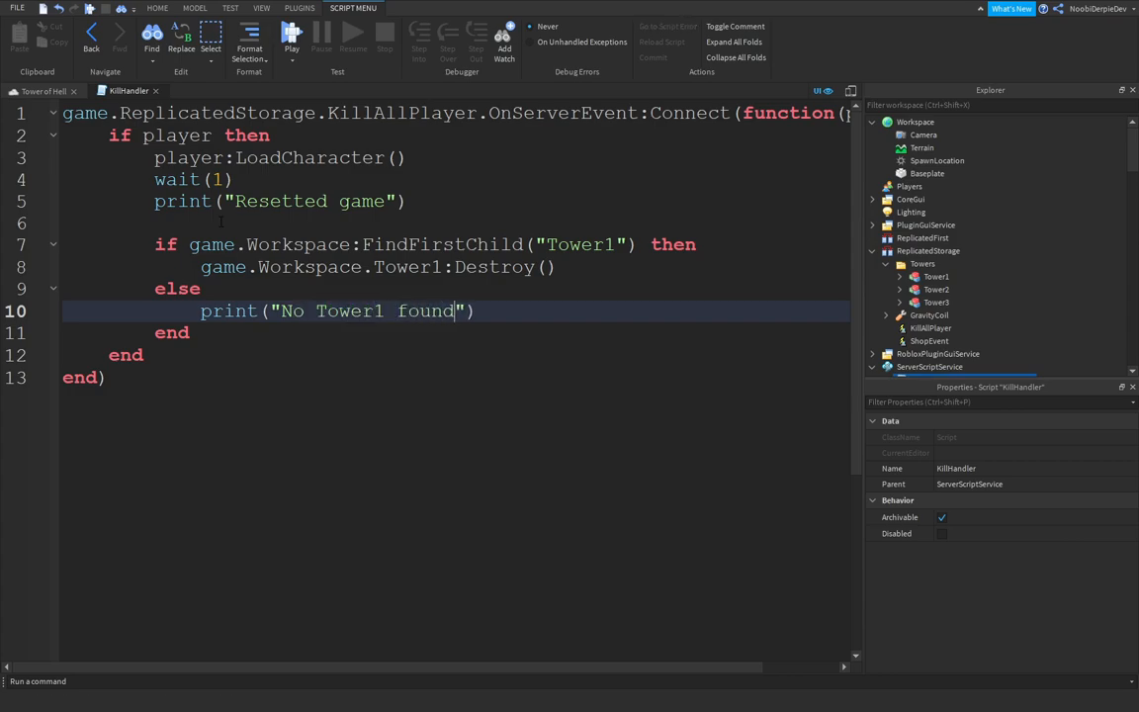
drag(154, 246, 190, 333)
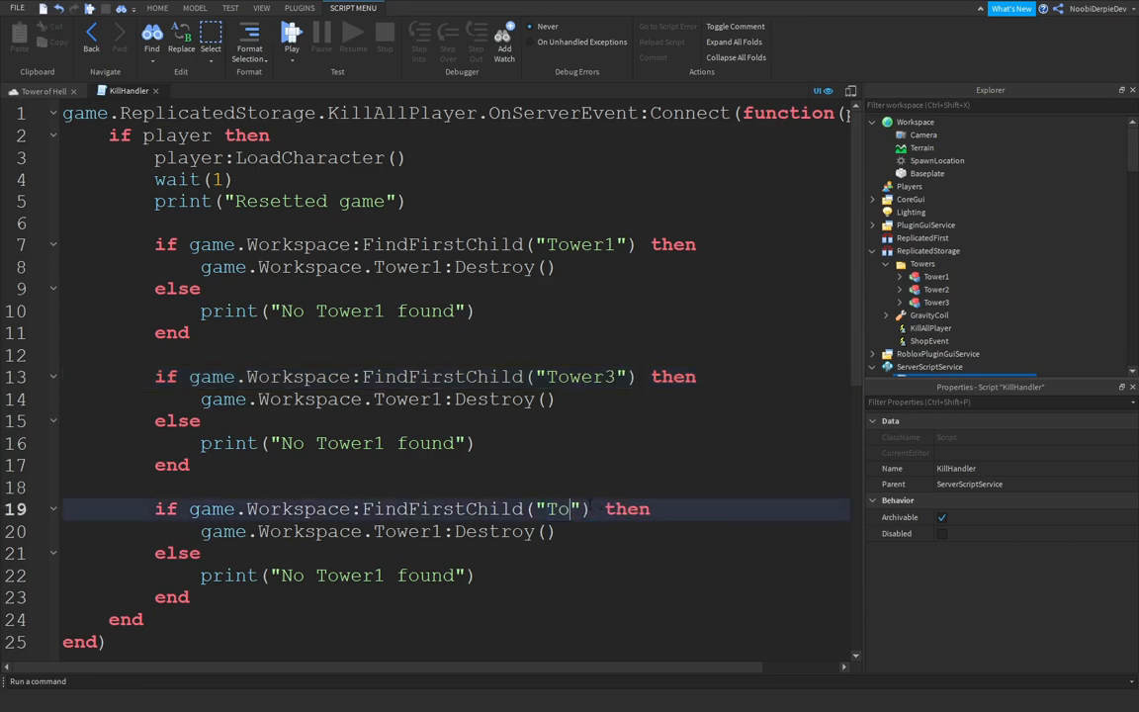
text(wer3)
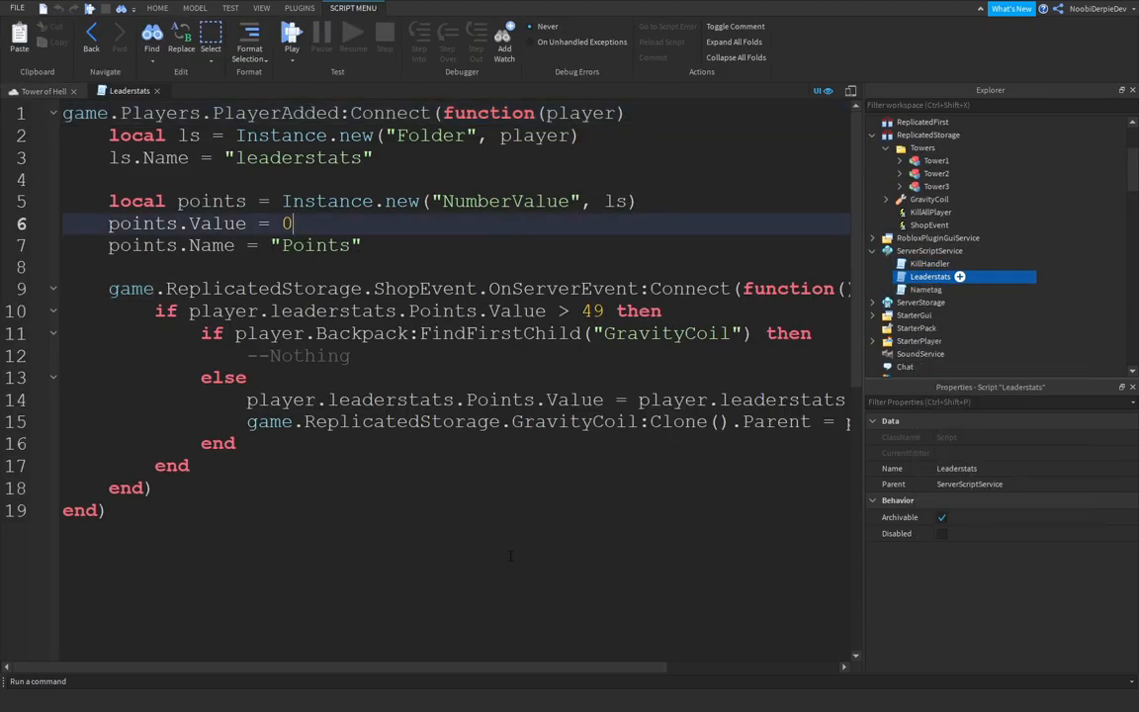
Step: Scan the Leaderstats script, then open the Timer TextLabel's LocalScript and read its countdown loop
scroll(right, 3)
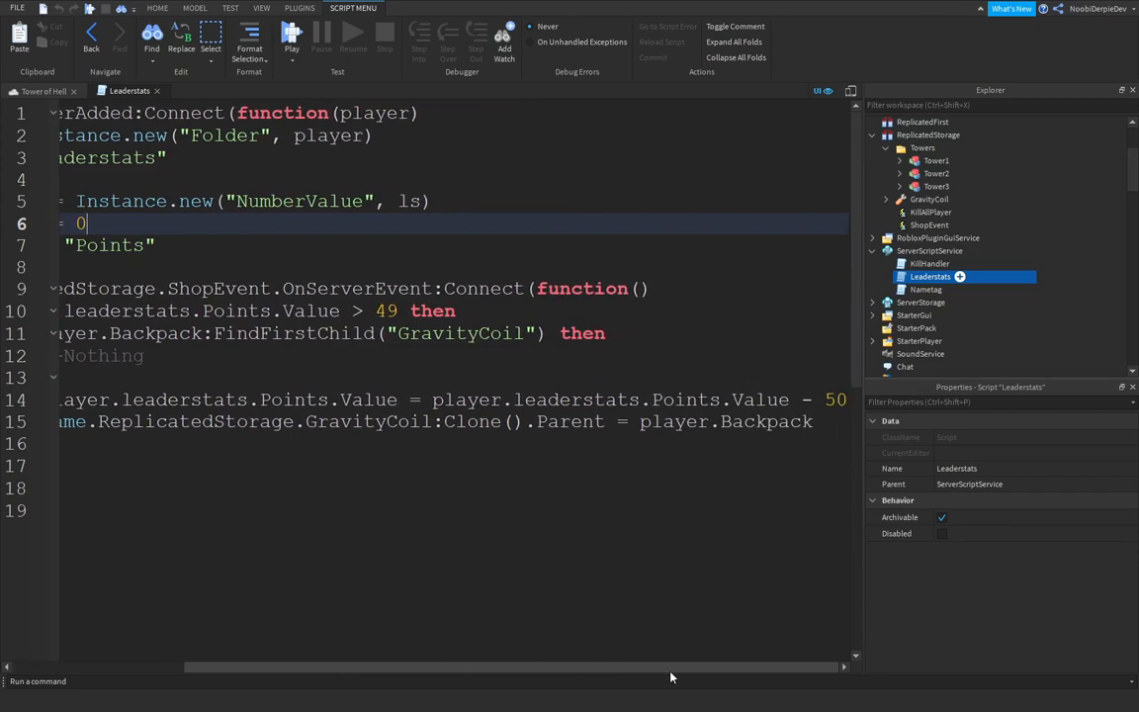
scroll(left, 3)
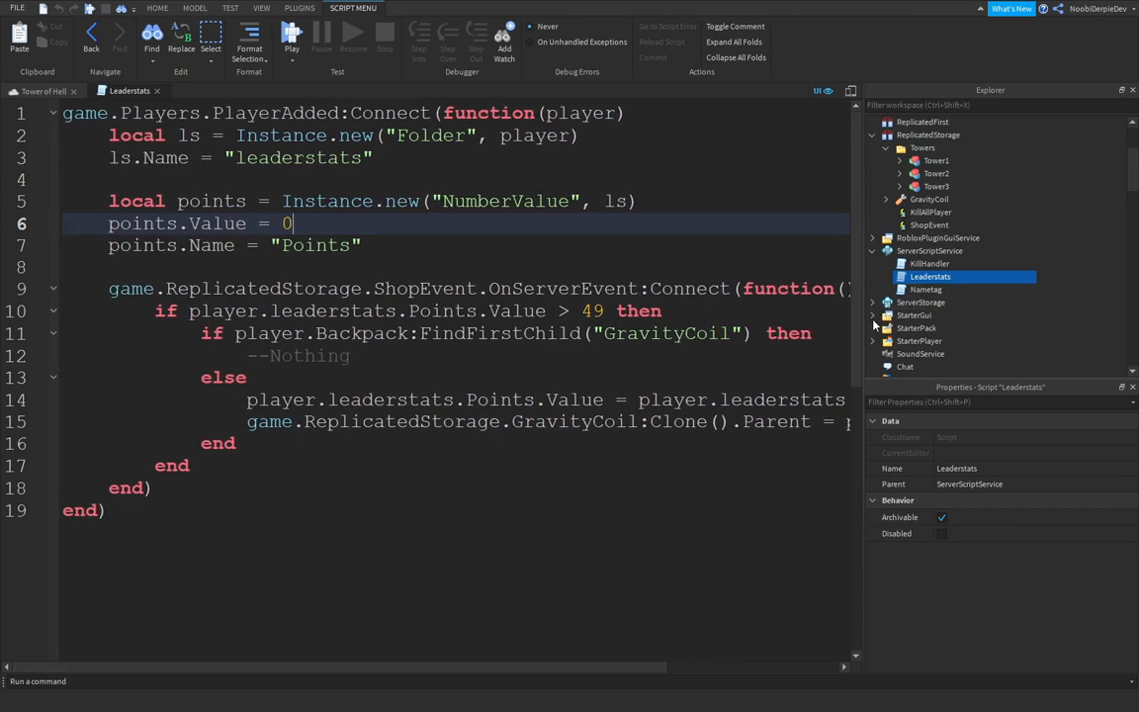
click(874, 314)
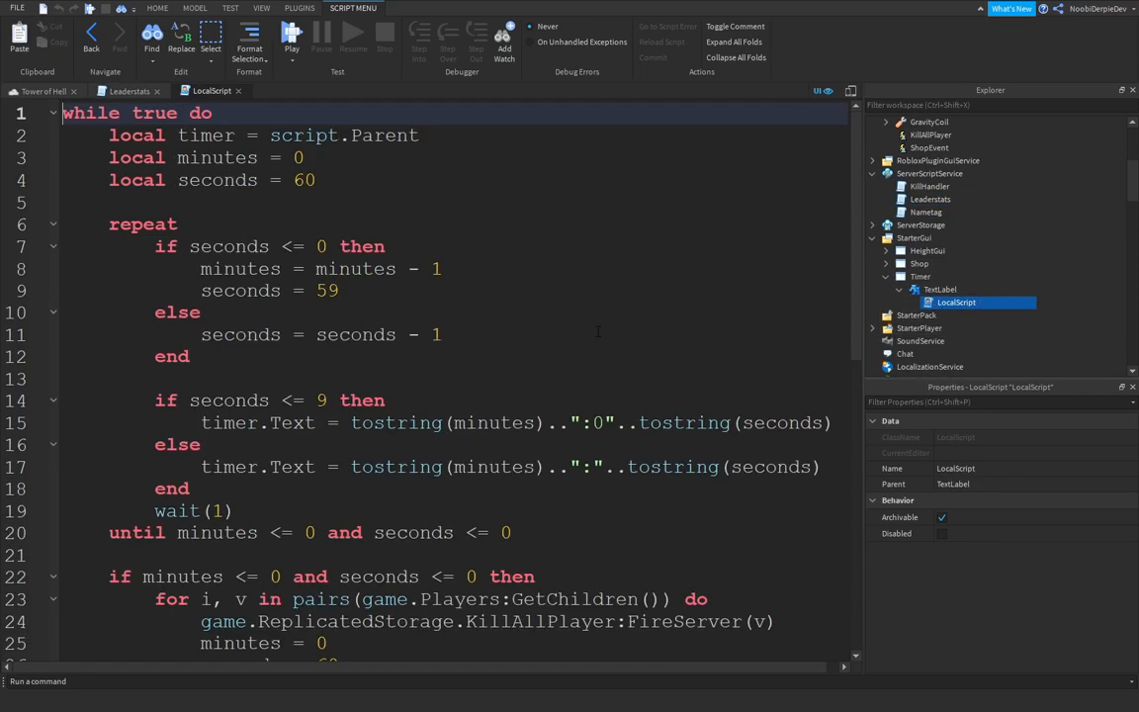
scroll(down, 3)
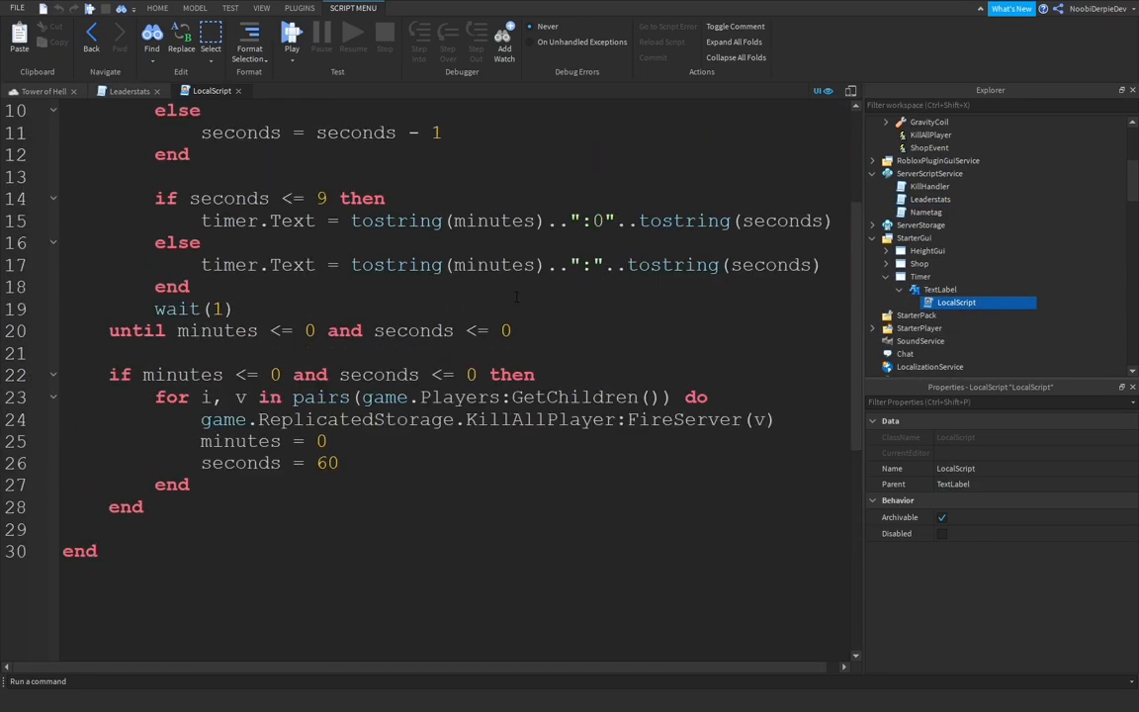
scroll(up, 3)
text(NewTower)
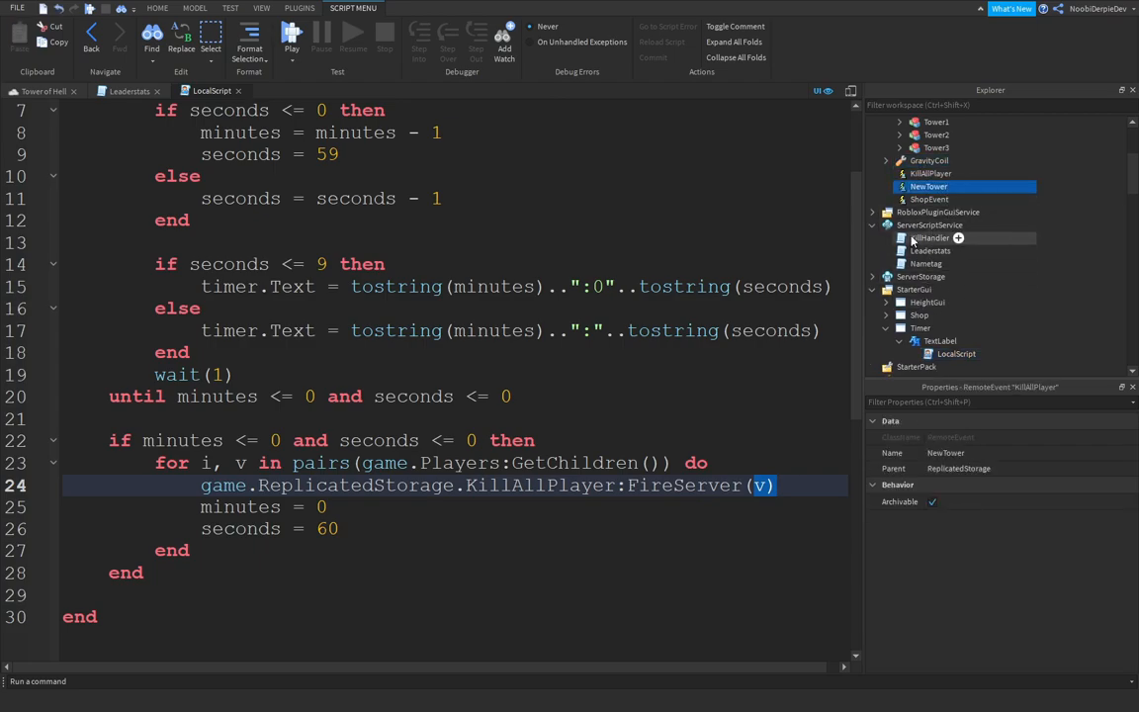
Step: Add game.ReplicatedStorage.NewTower:FireServer(v) after the KillAllPlayer call in the timer loop
text(gam)
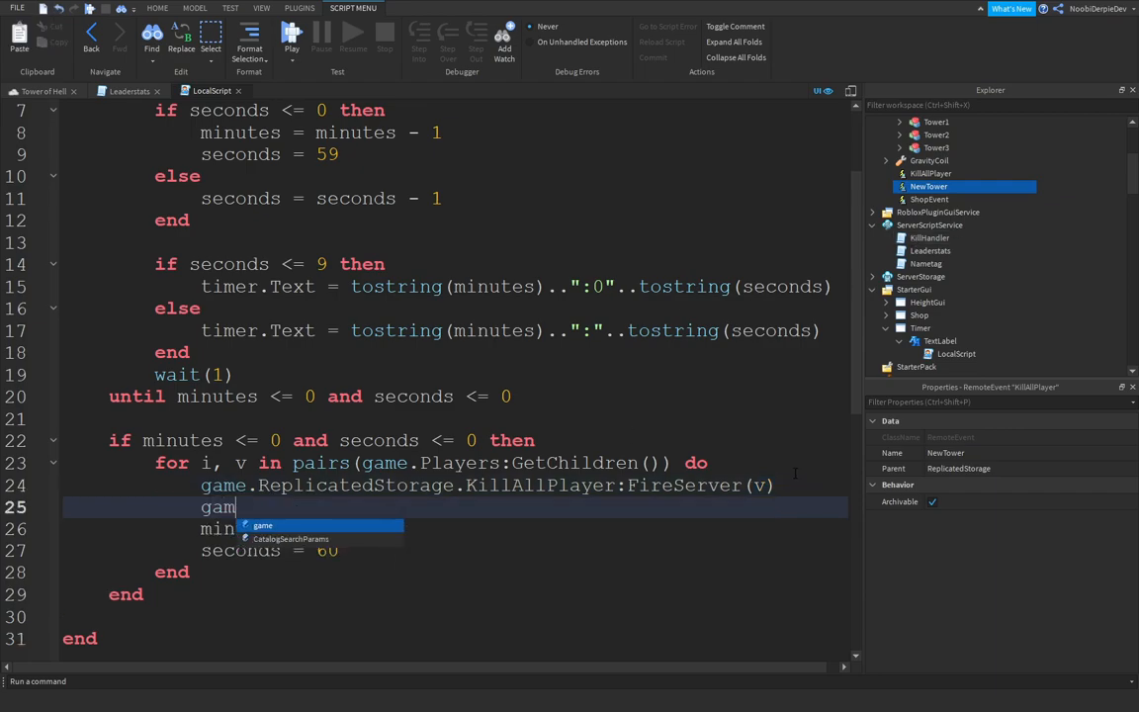
text(e.ReplicatedStorage.)
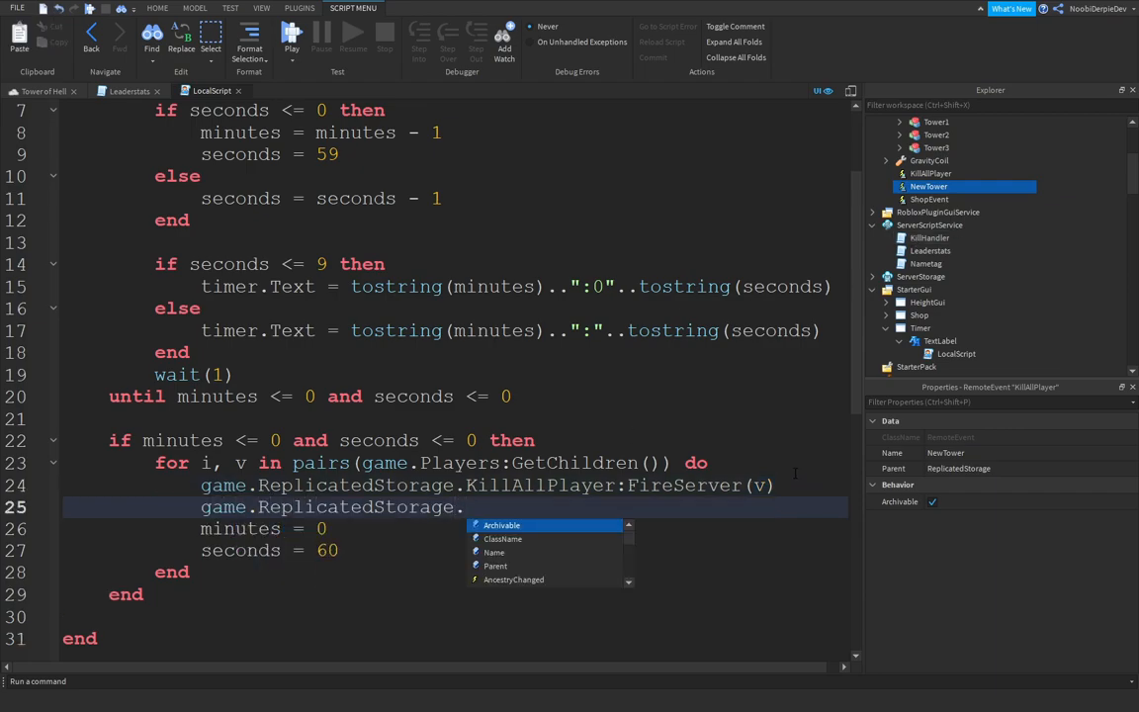
text(Towers)
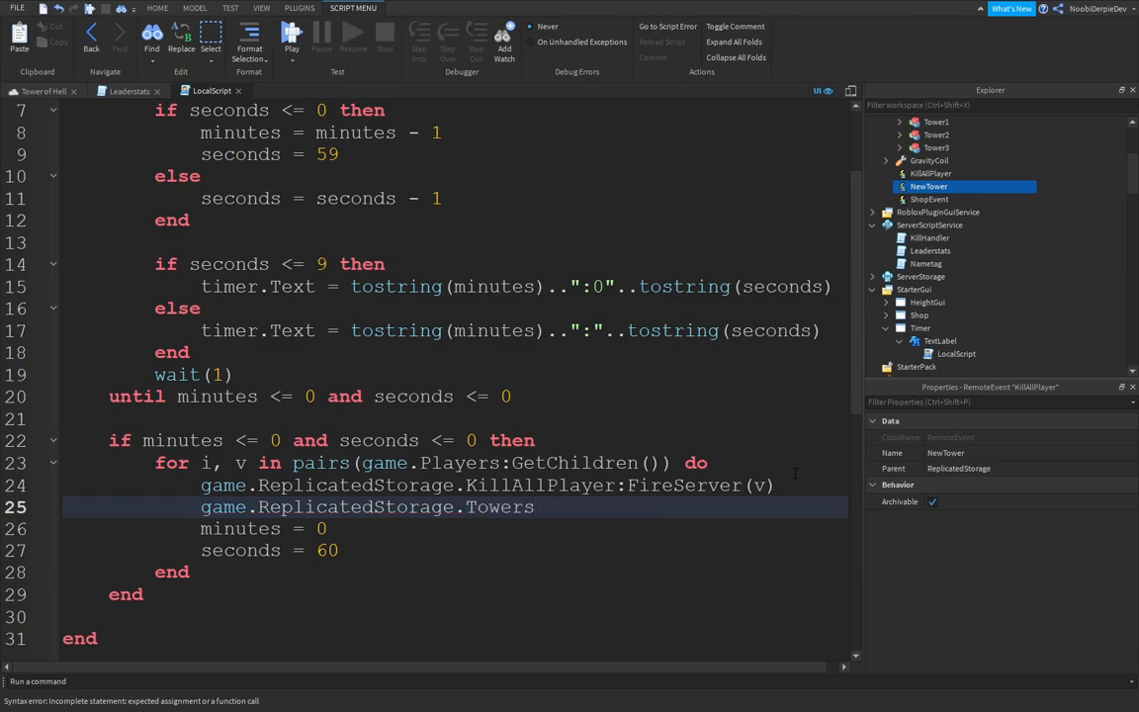
text(NewTower:)
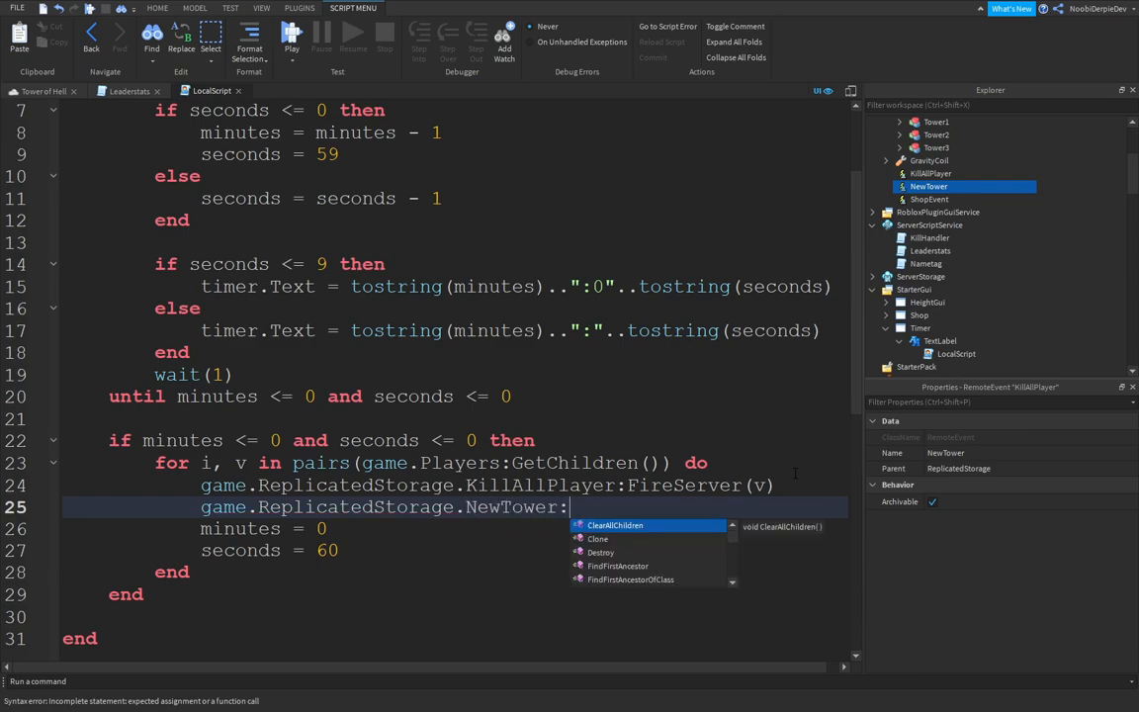
text(FireServer(v))
text(game)
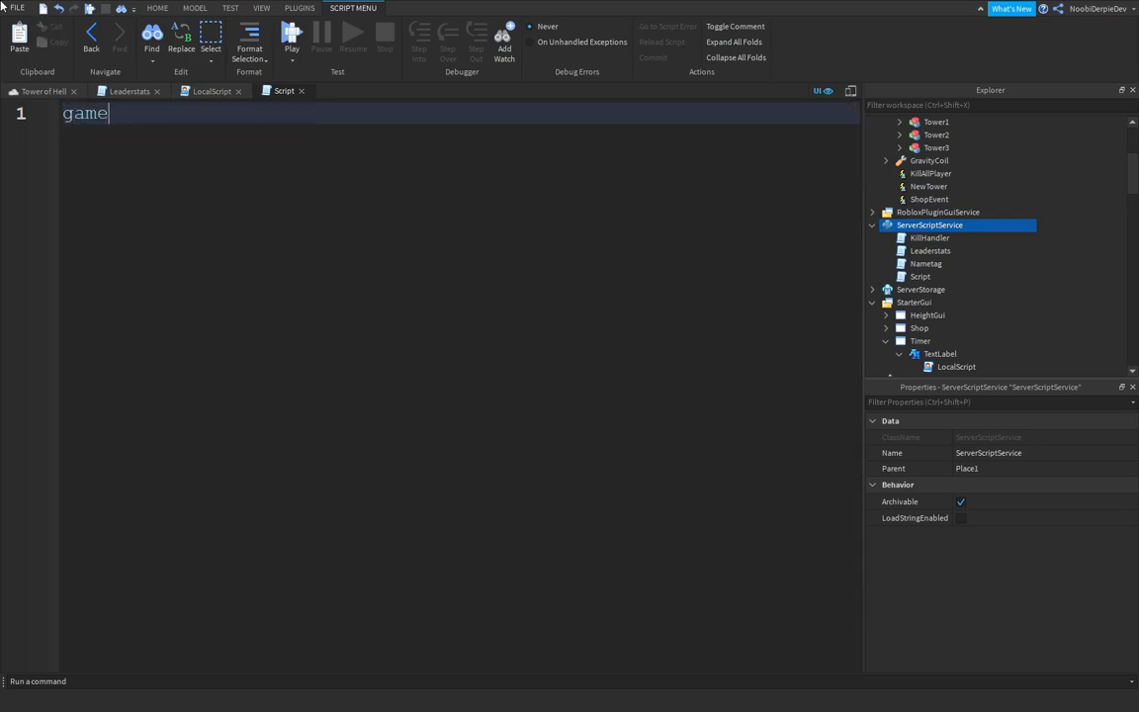
Step: Write game.ReplicatedStorage.NewTower.OnServerEvent:Connect(function(v) in the new server Script
text(.ReplicatedStorage.)
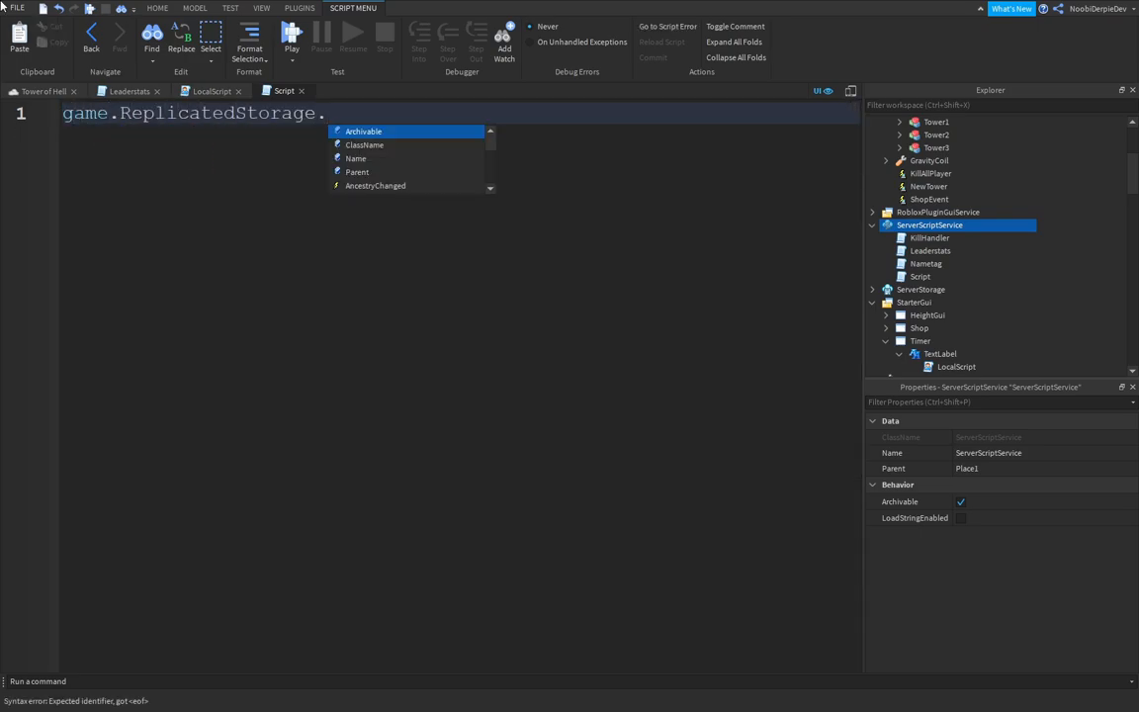
text(NewTower.)
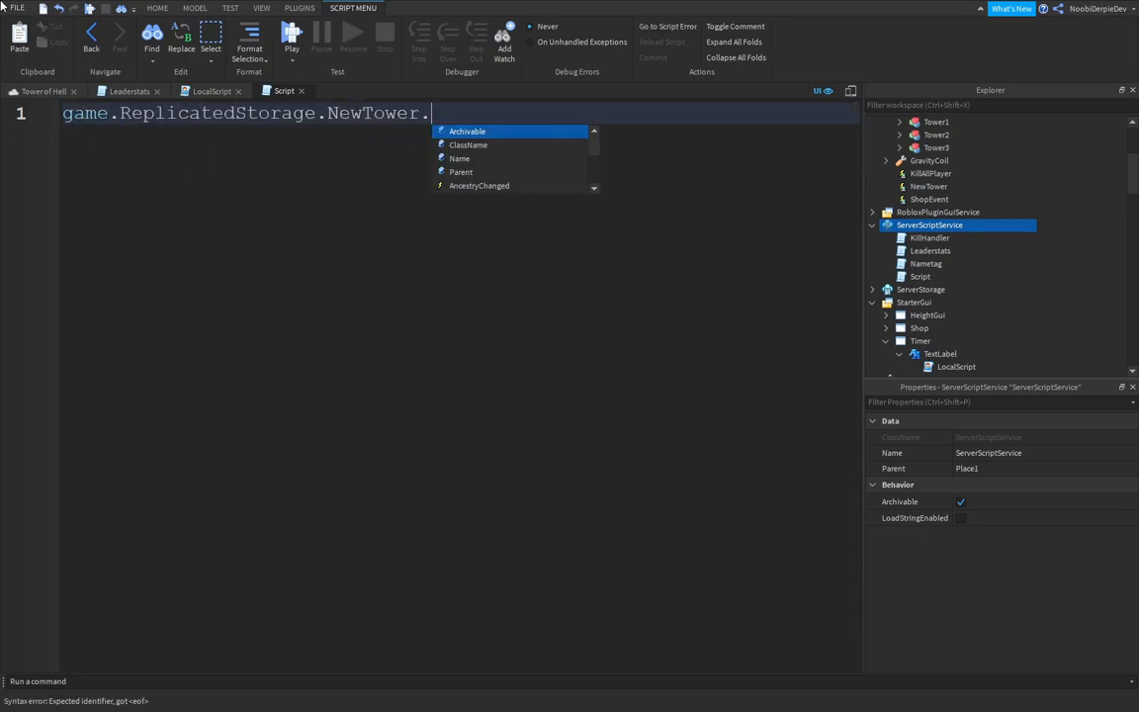
text(OnServerEvent:Connect(function(v))
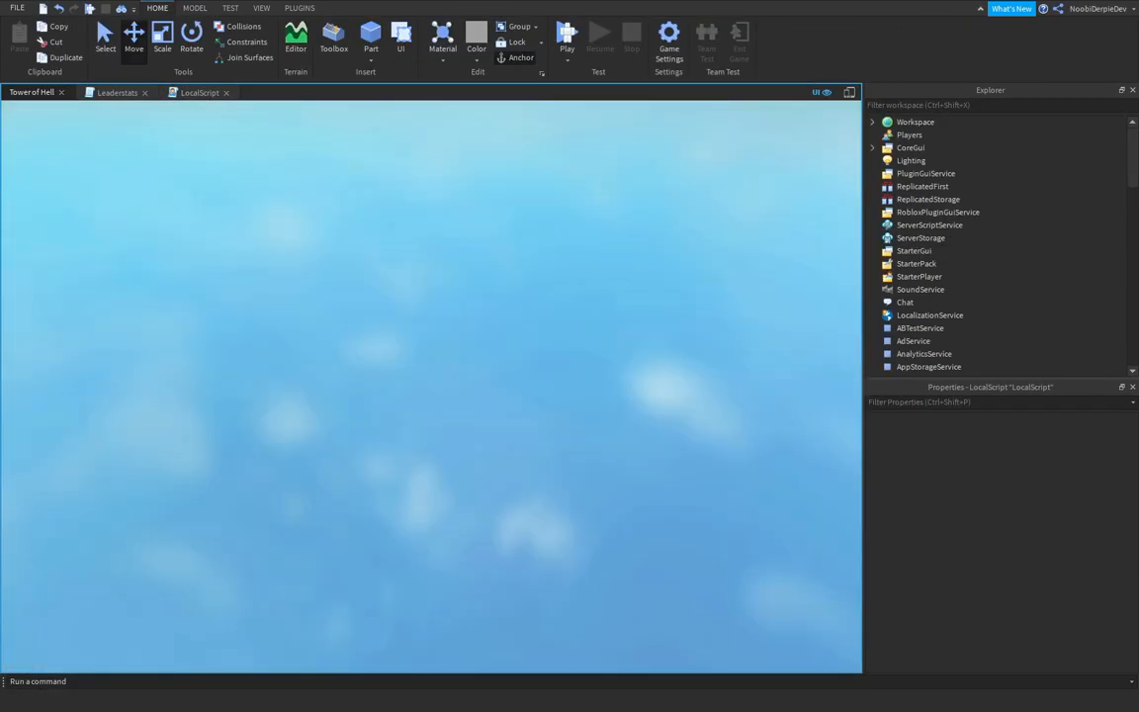
Step: Playtest the game and read the reset and "No Tower found" messages in the console log
click(562, 44)
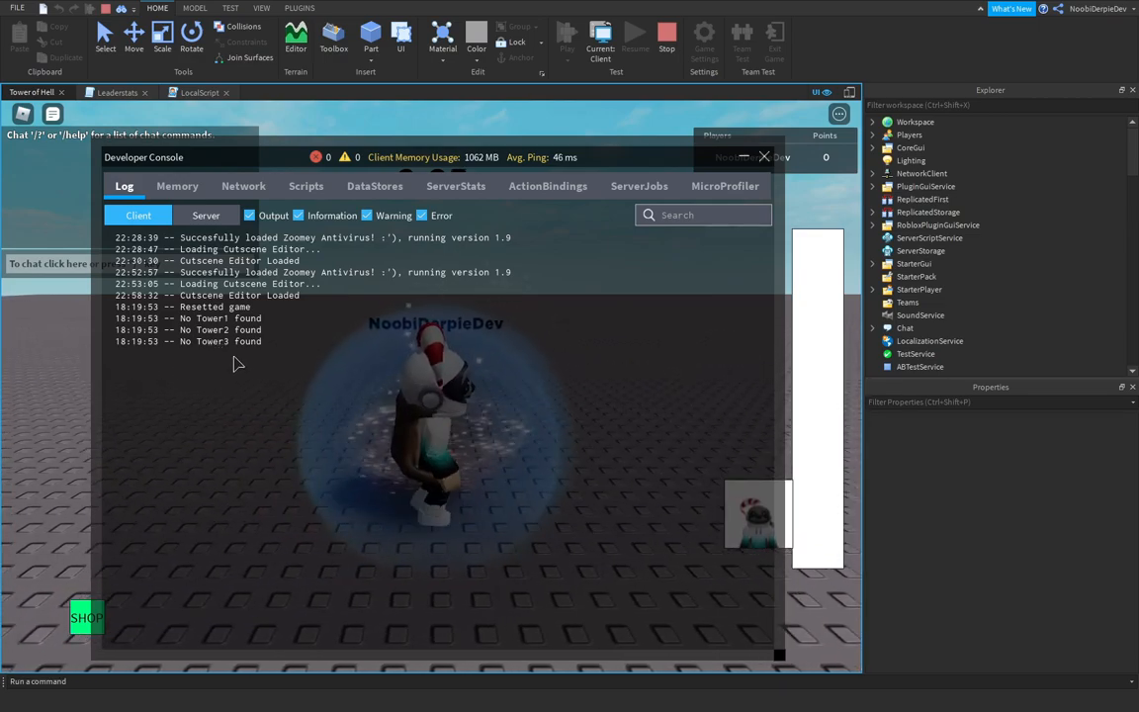
mouse_move(459, 354)
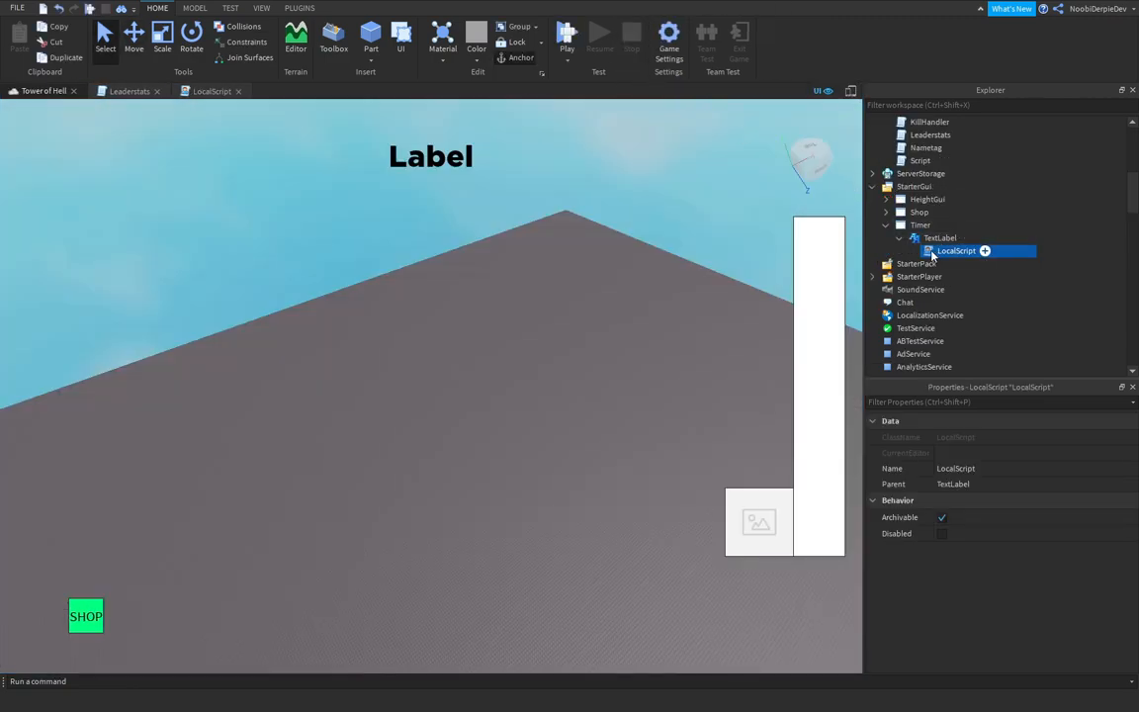
Step: Rename the handler parameter v to player, playtest to watch the round timer, then stop the test
double_click(919, 277)
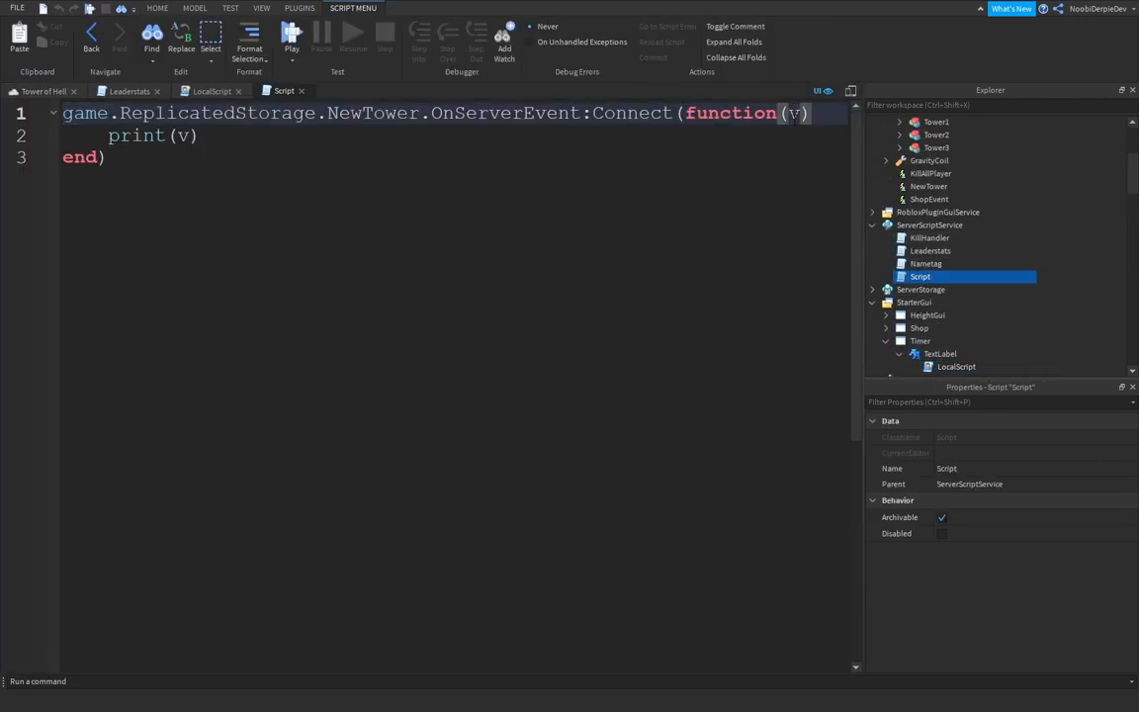
text(player)
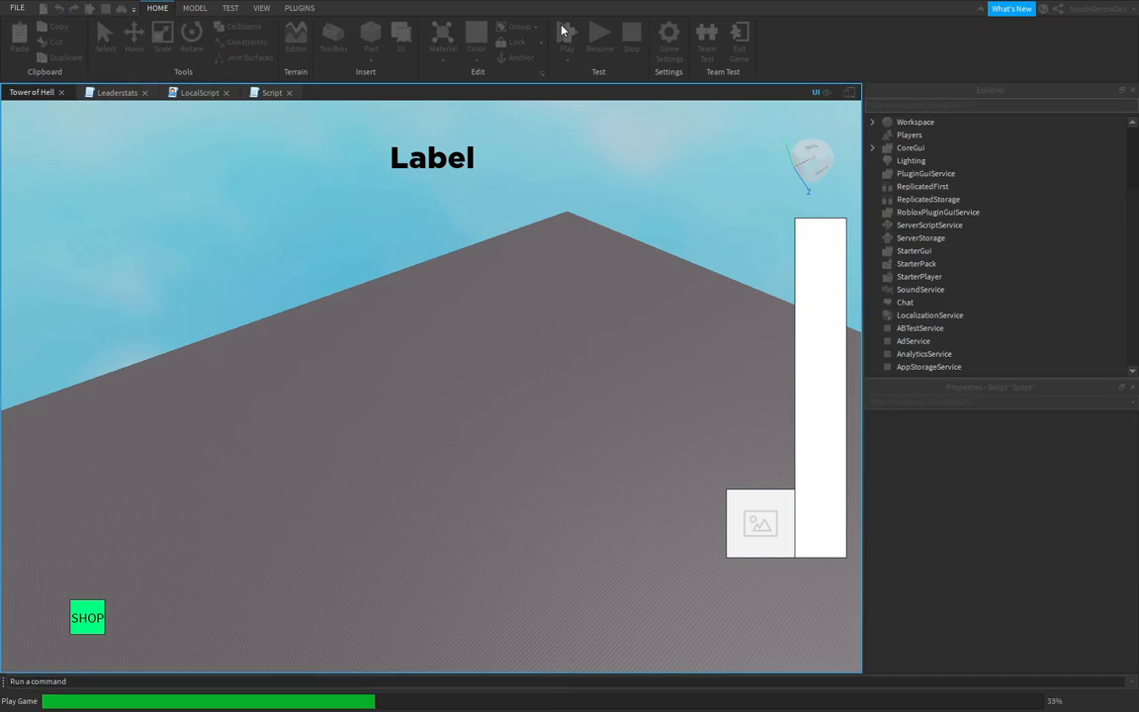
click(570, 36)
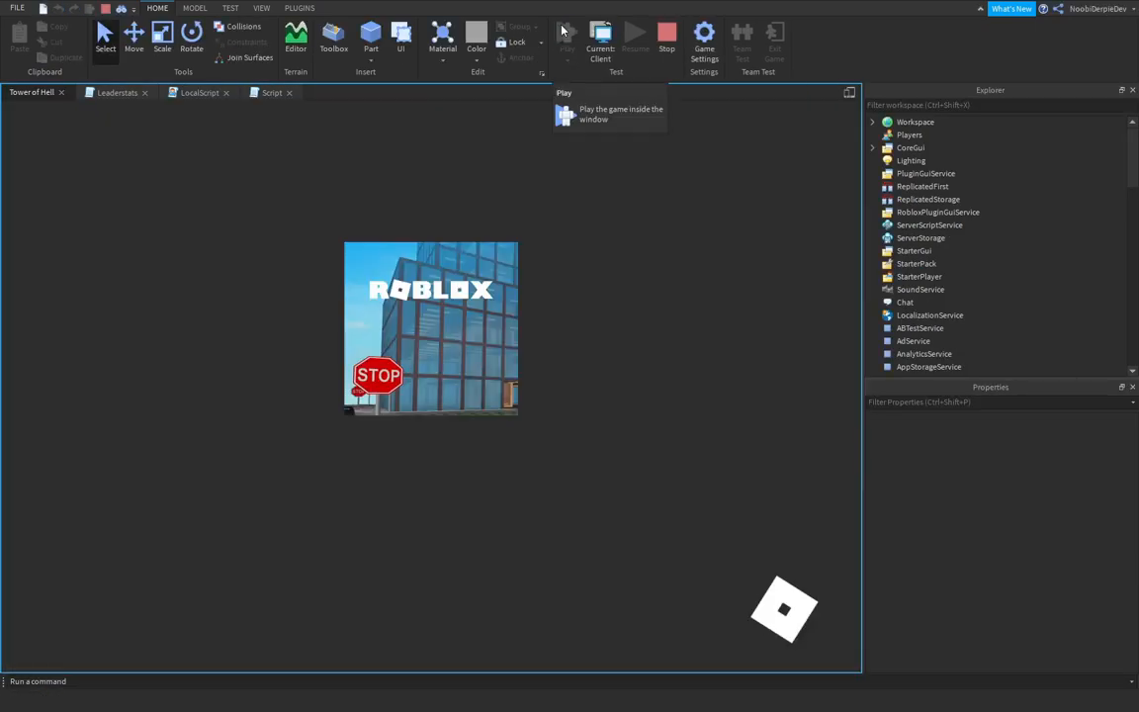
click(563, 36)
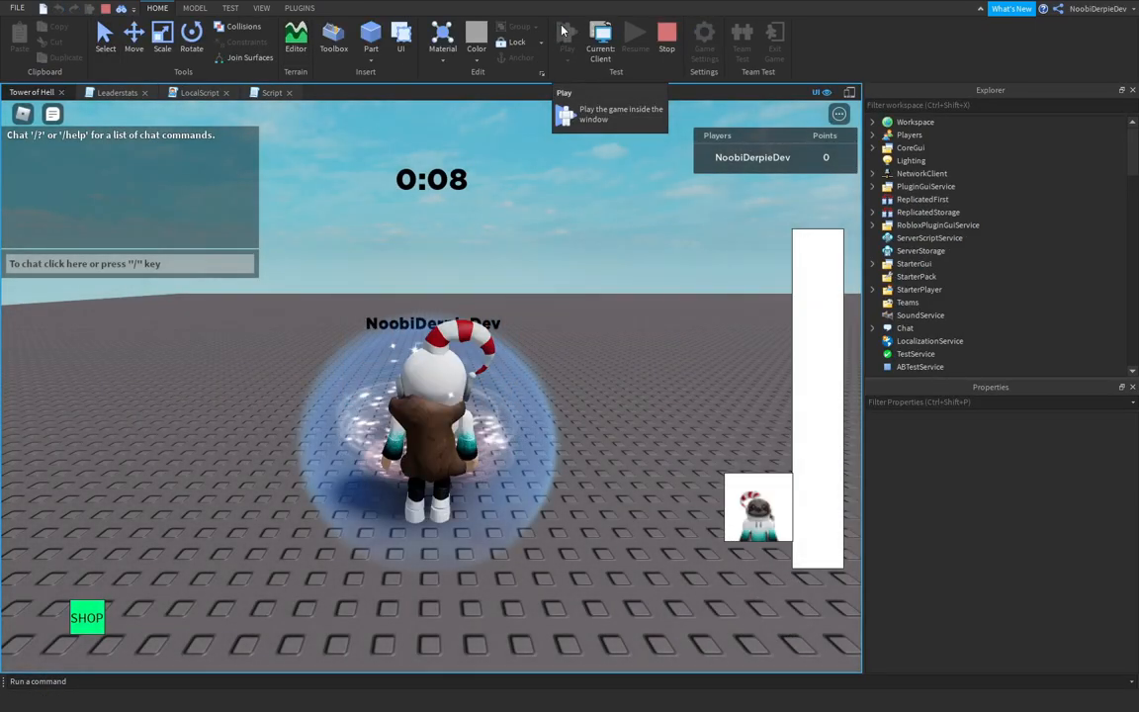
click(918, 198)
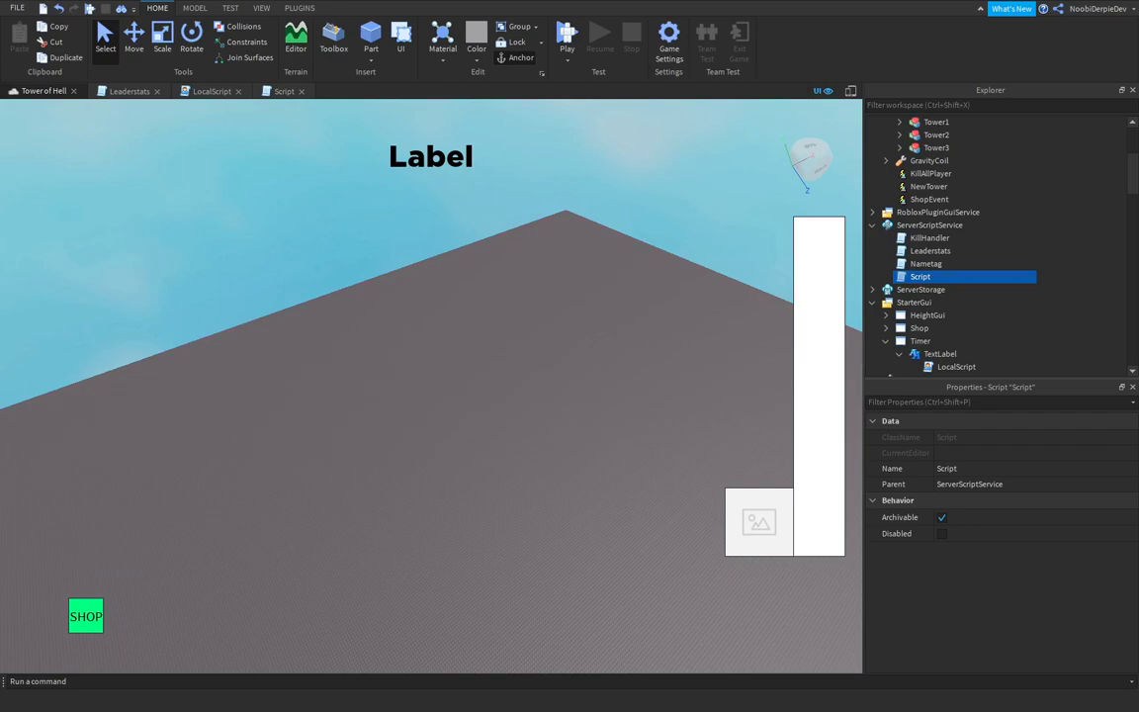
Step: Pick tower[math.random(1, #tower)] from Towers:GetChildren() and parent it to game.Workspace
double_click(919, 277)
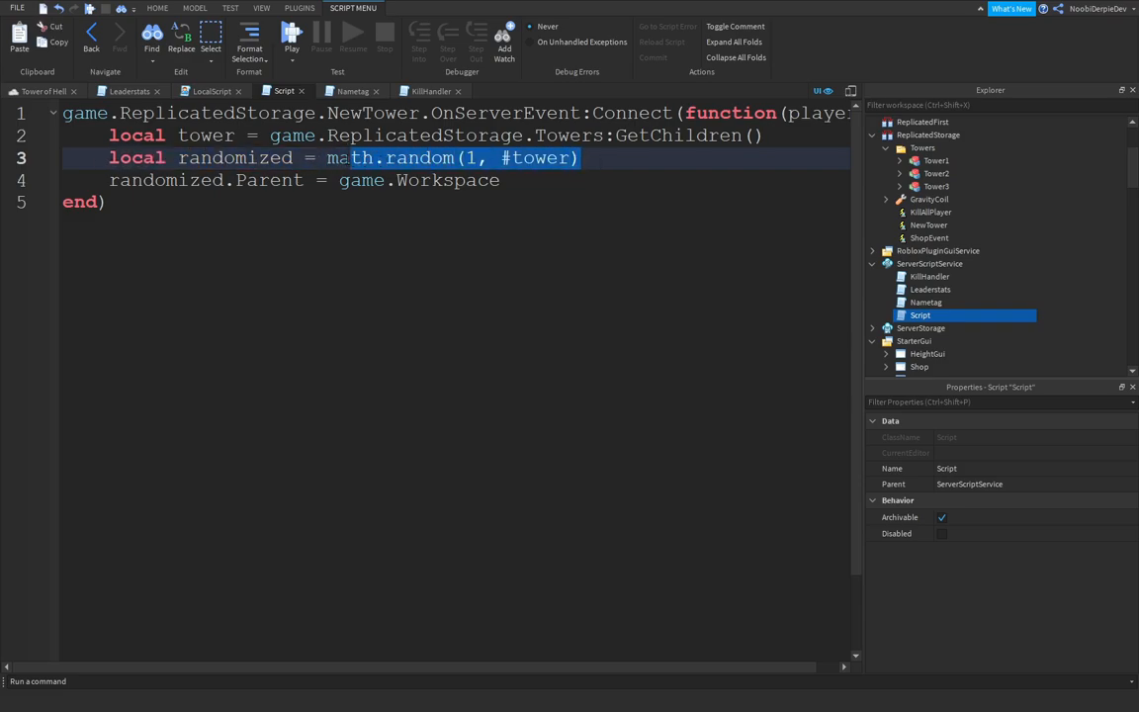
text(tower[])
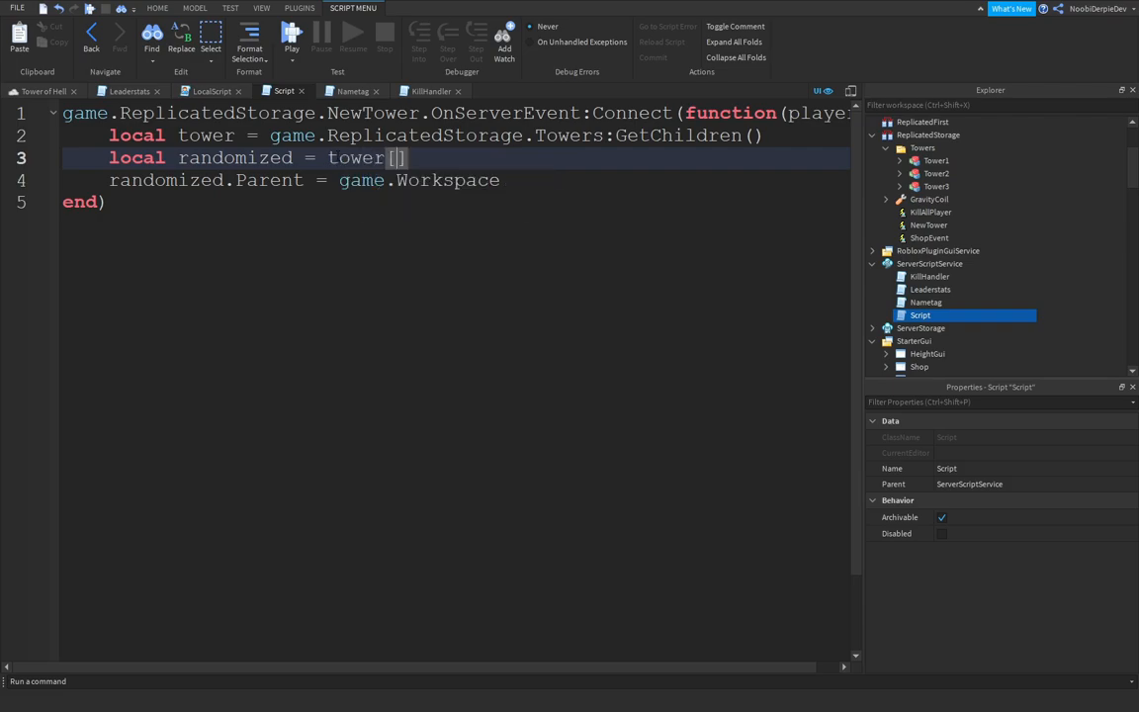
text(ran)
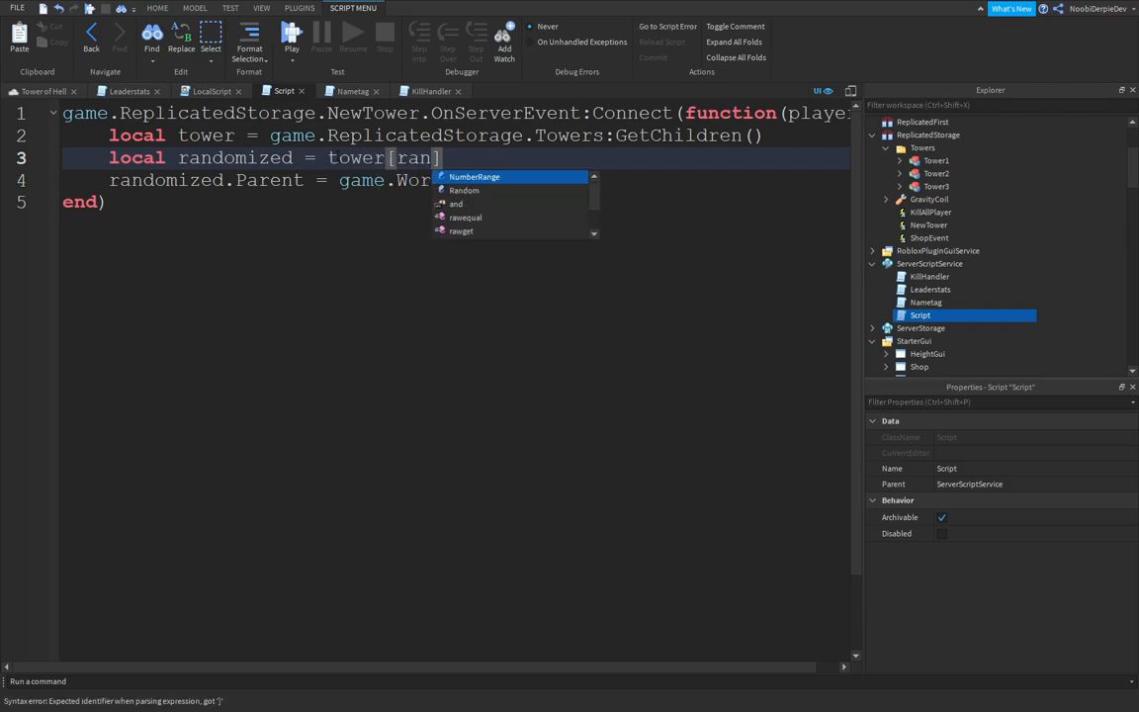
text(math.random(1,)
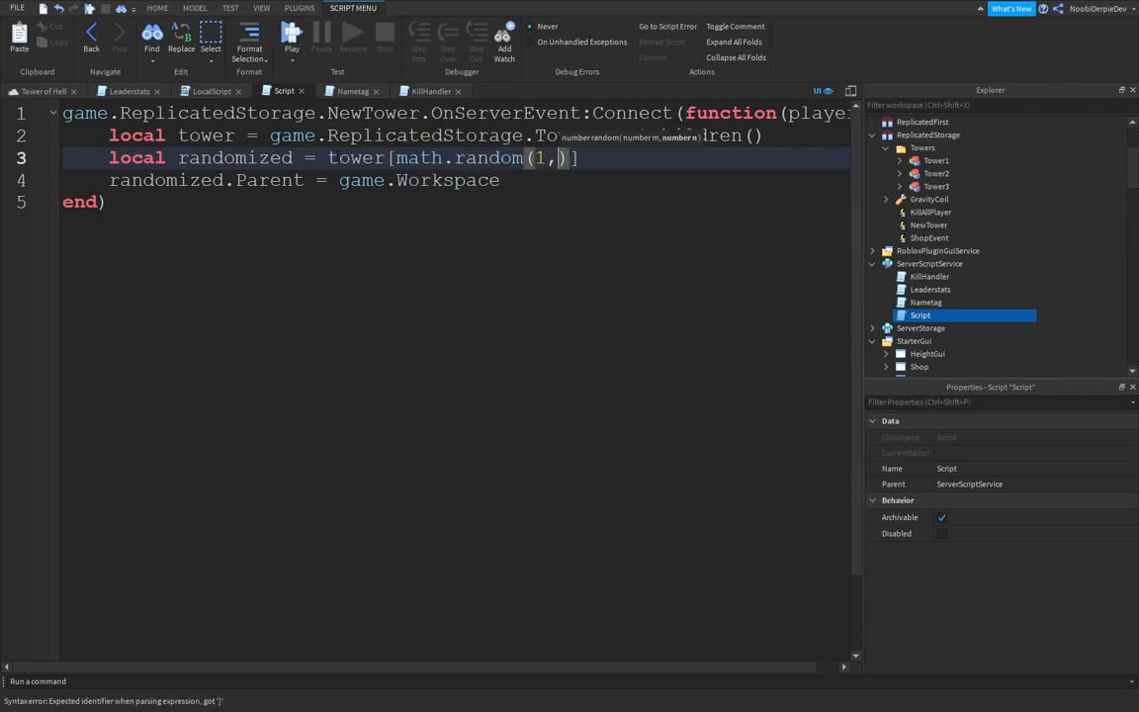
text(#tower)
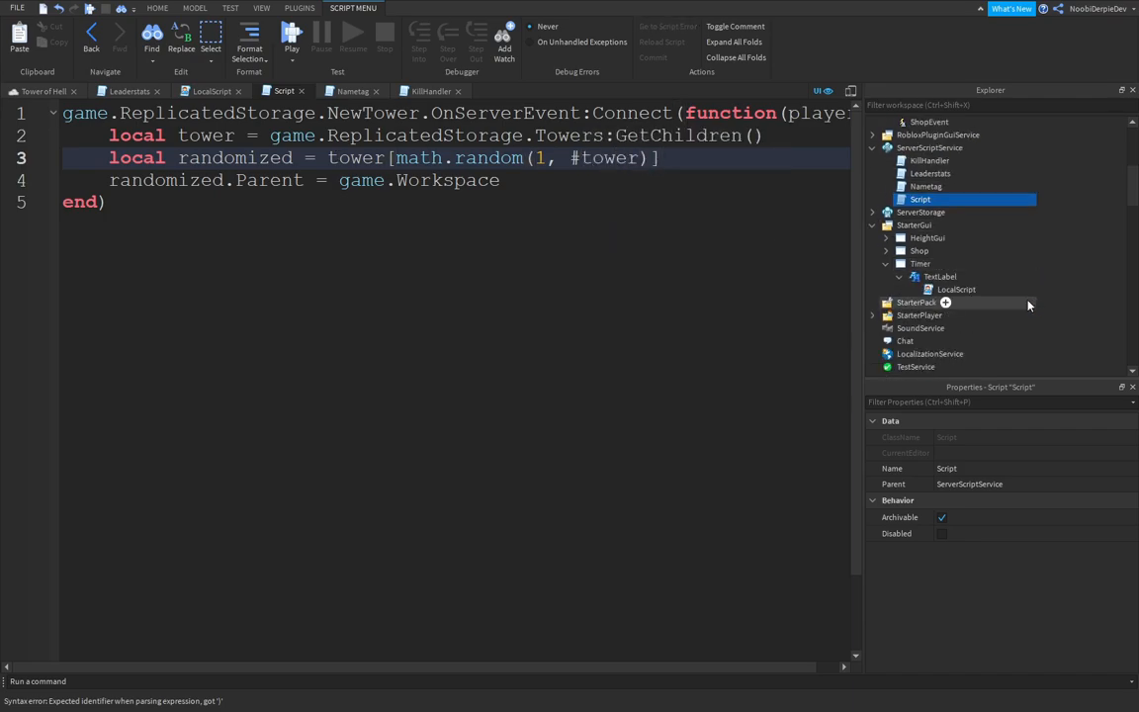
mouse_move(958, 284)
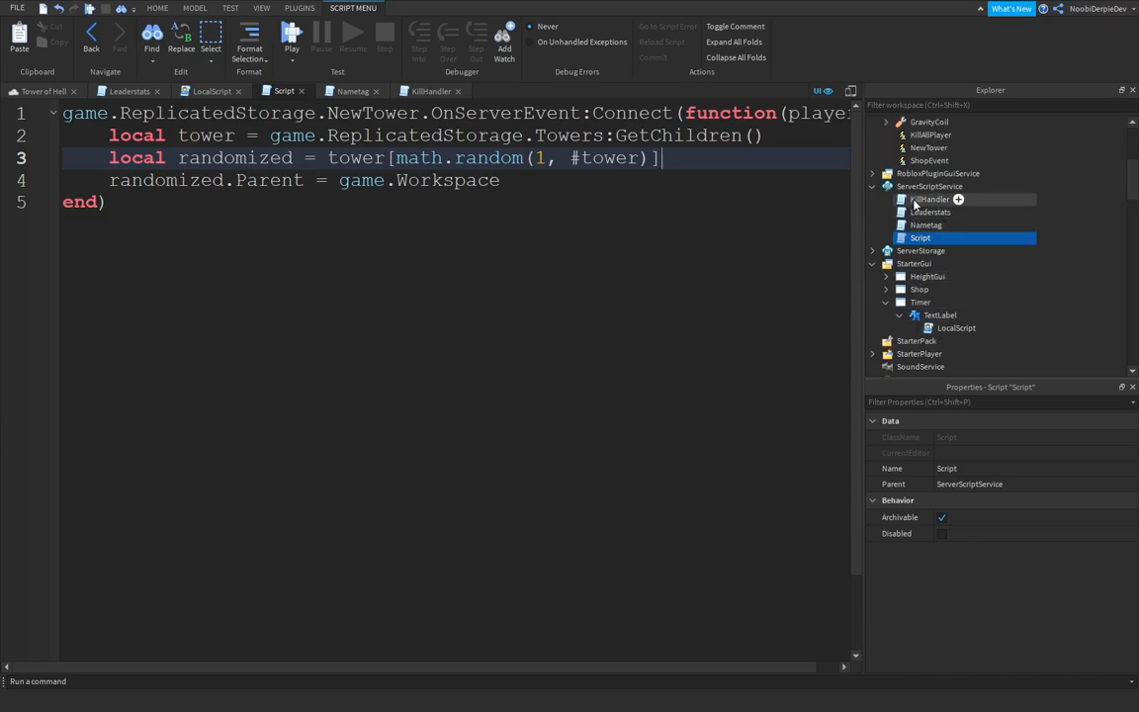
Step: Review KillHandler's tower-removal checks and return to the Tower of Hell place view
click(929, 198)
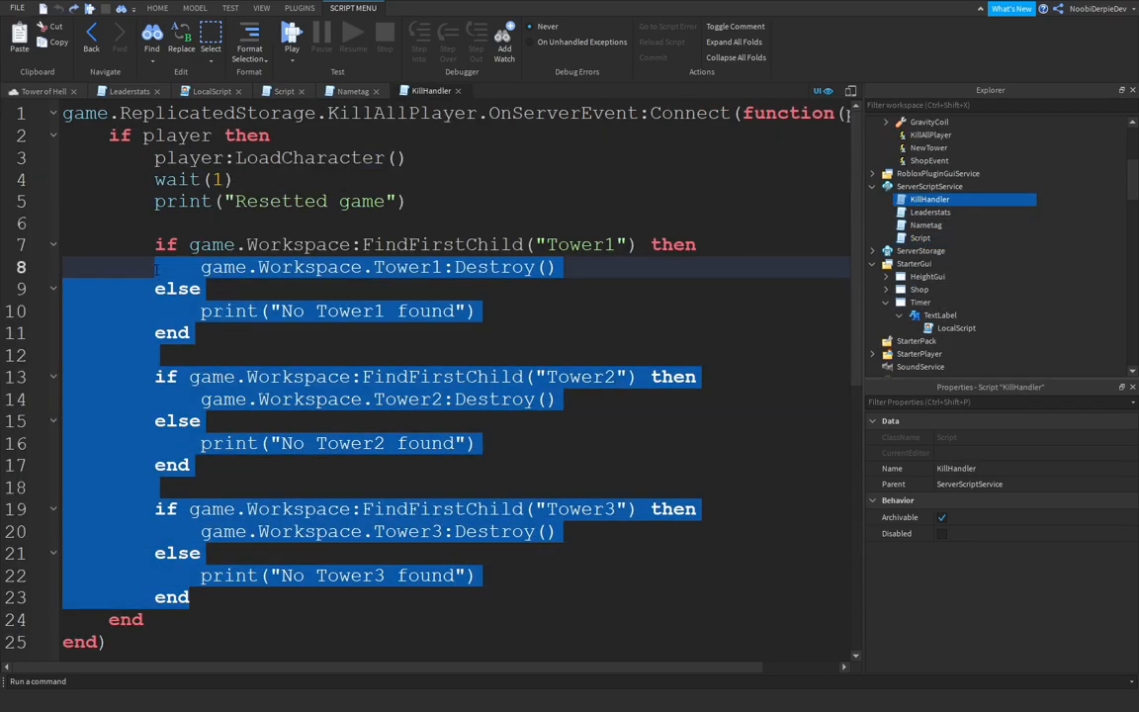
key(Delete)
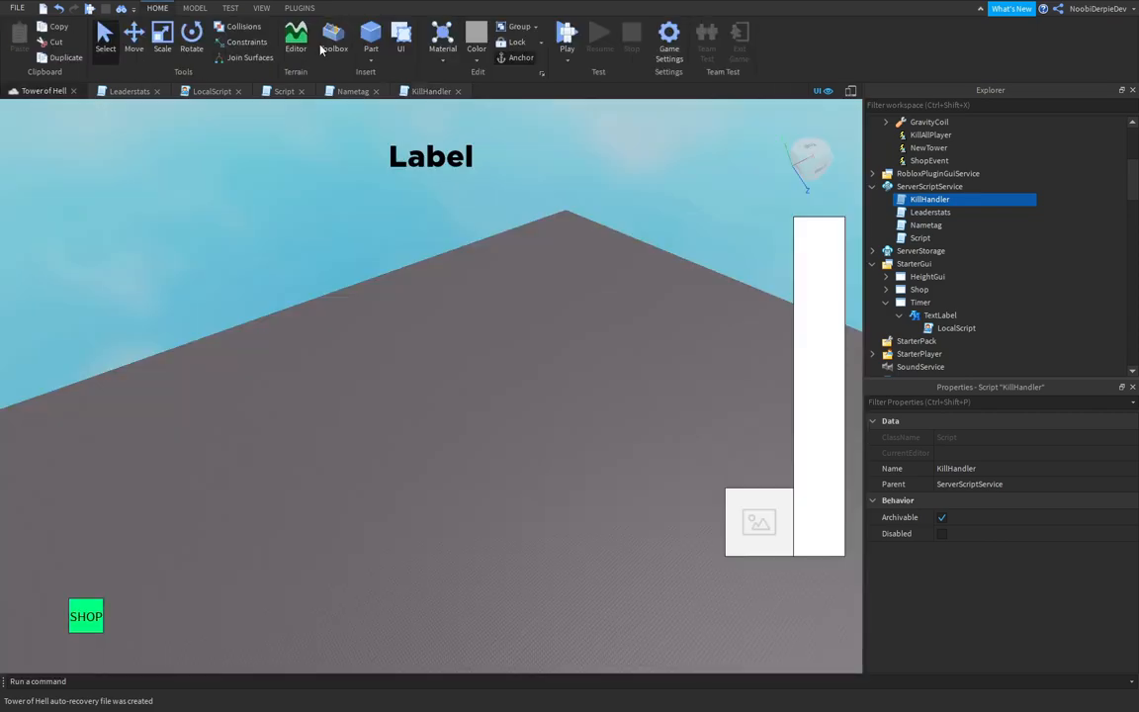
click(564, 39)
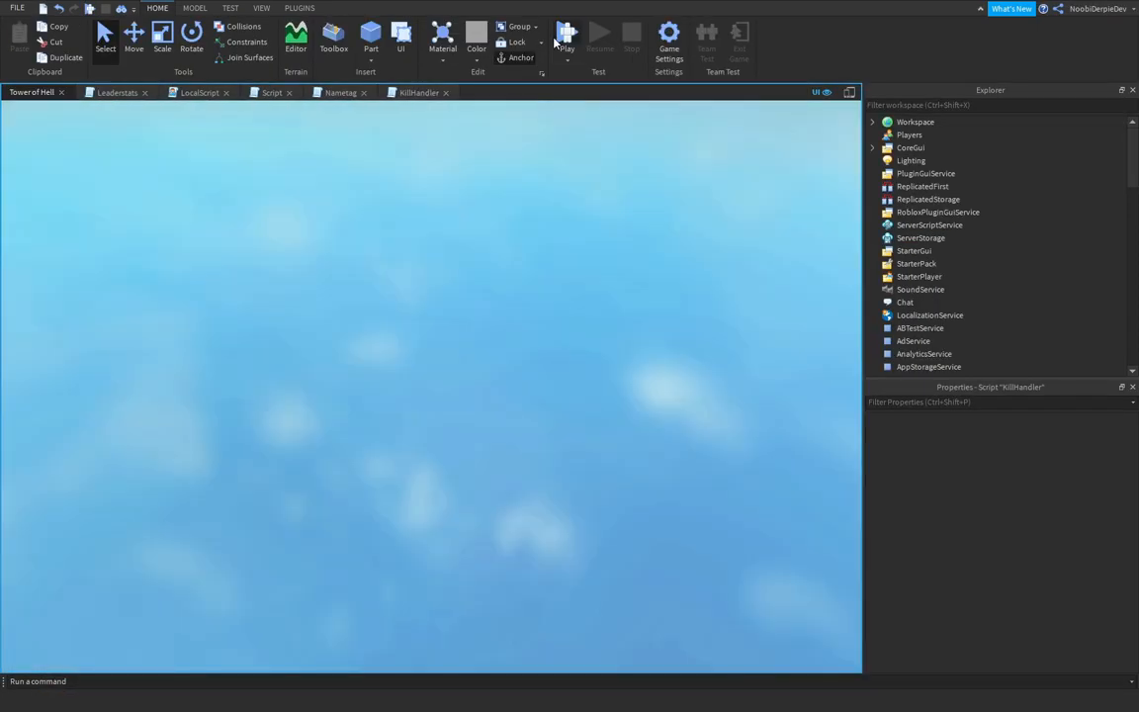
click(578, 36)
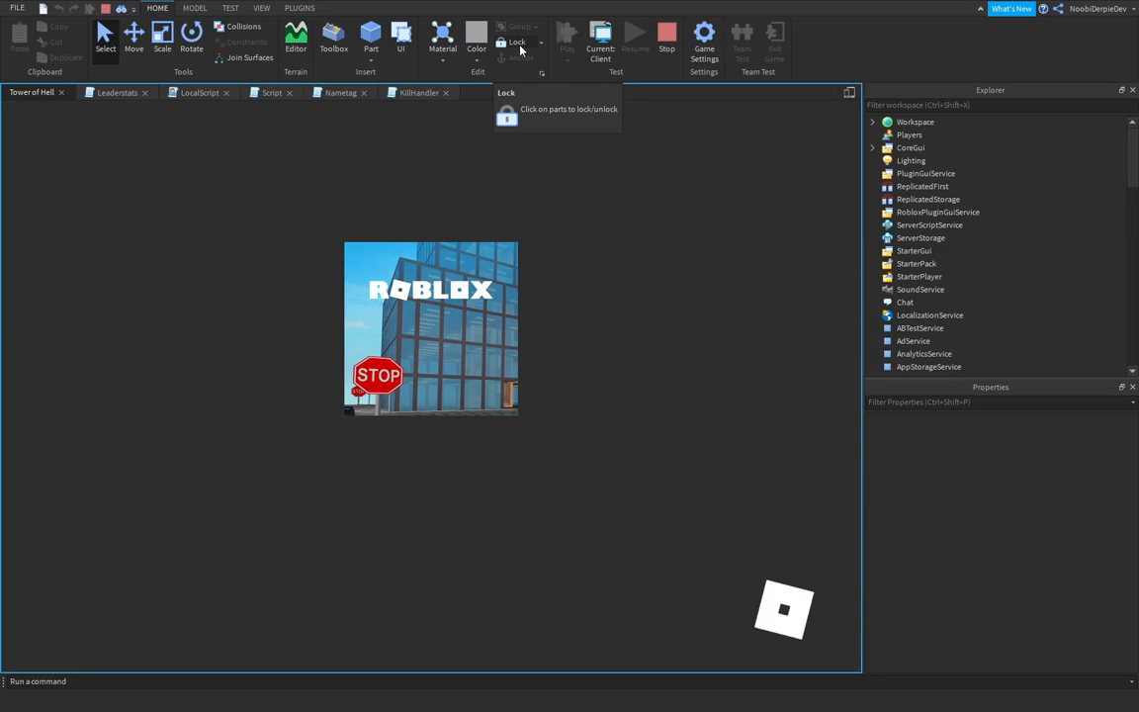
click(558, 47)
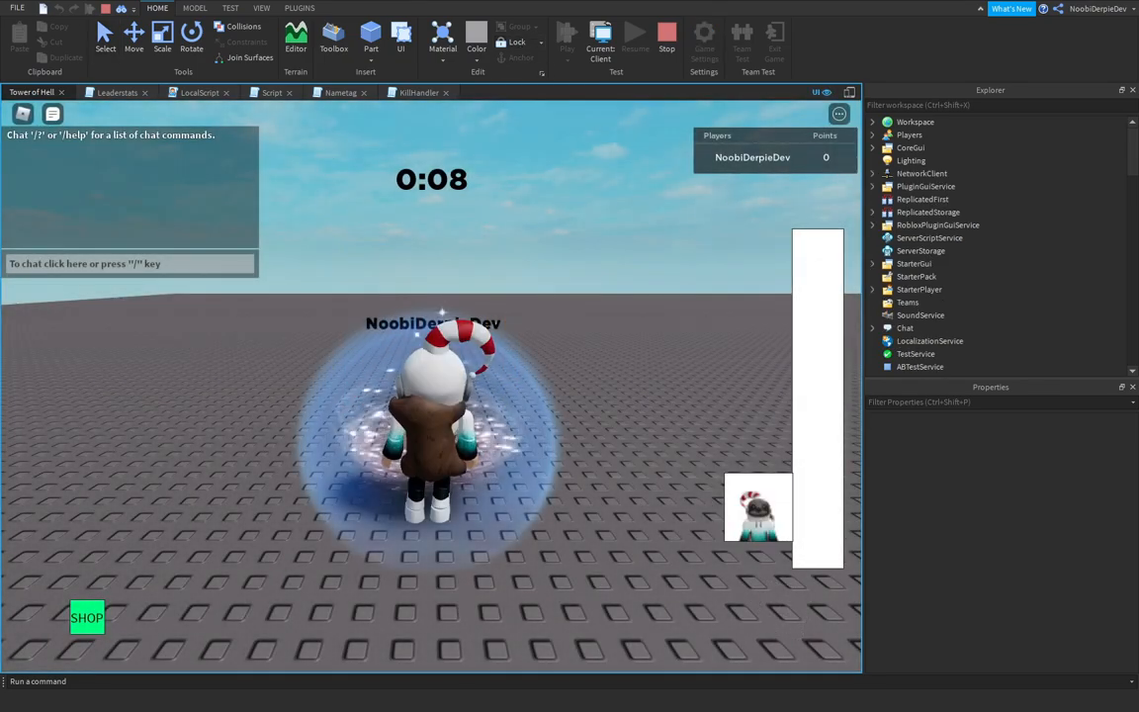
mouse_move(503, 227)
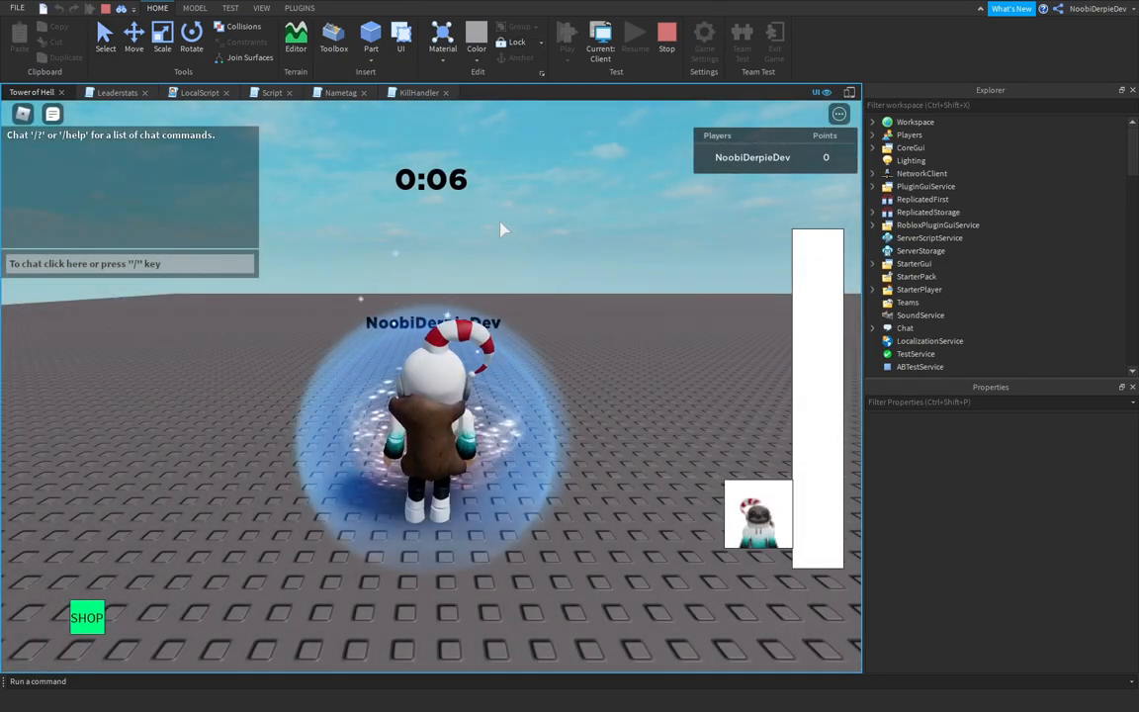
mouse_move(516, 182)
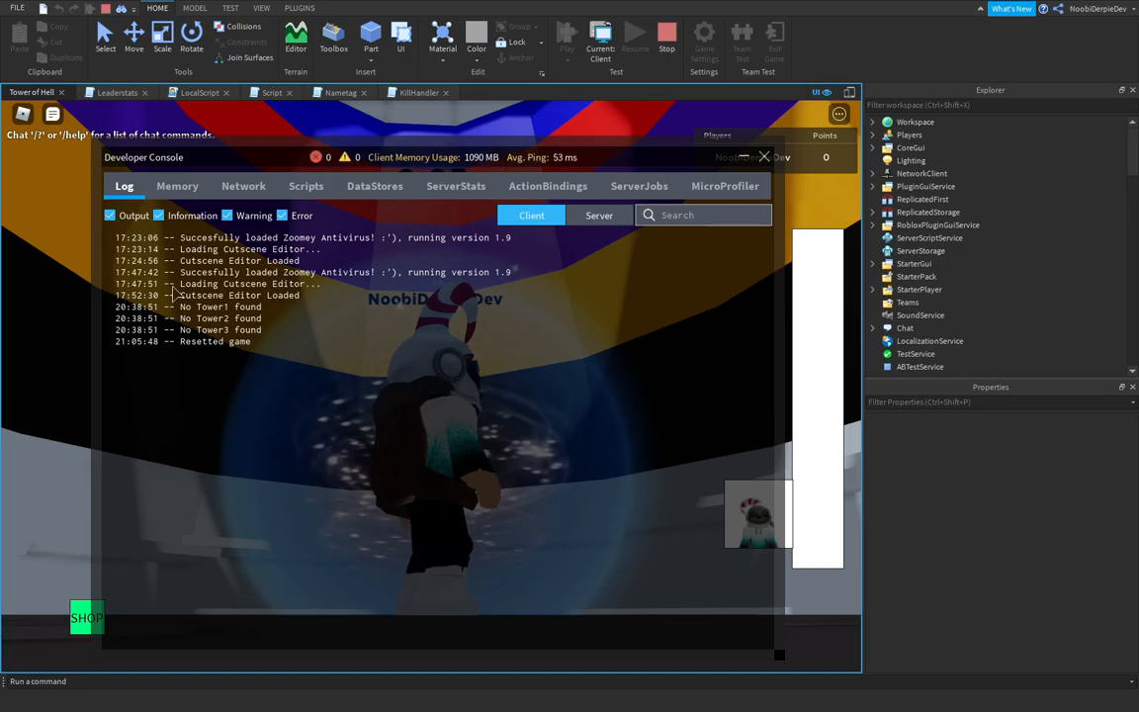
click(764, 156)
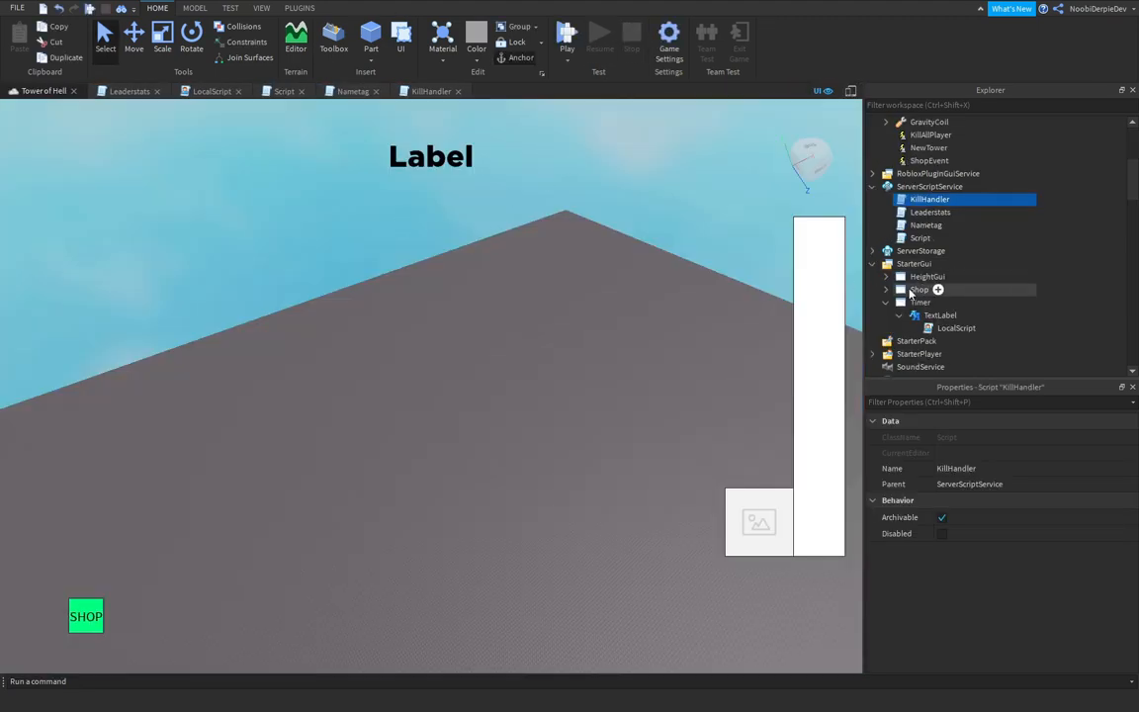
Step: Look at the Nametag script, then switch back to the KillHandler script
click(957, 328)
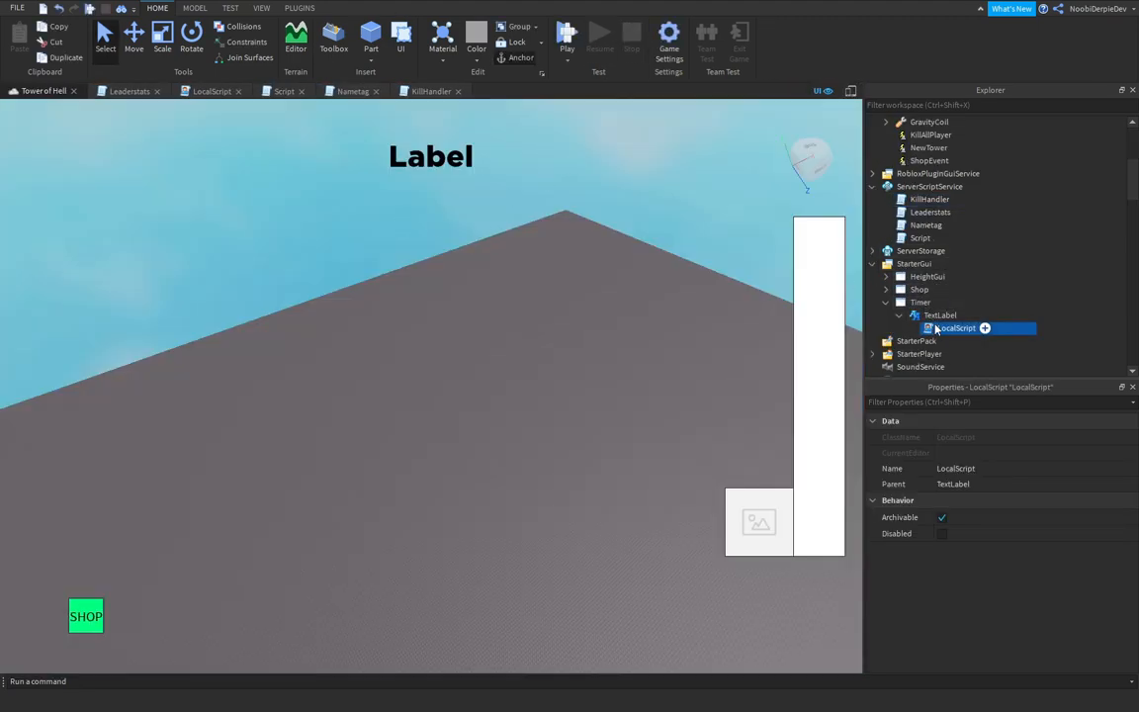
click(930, 226)
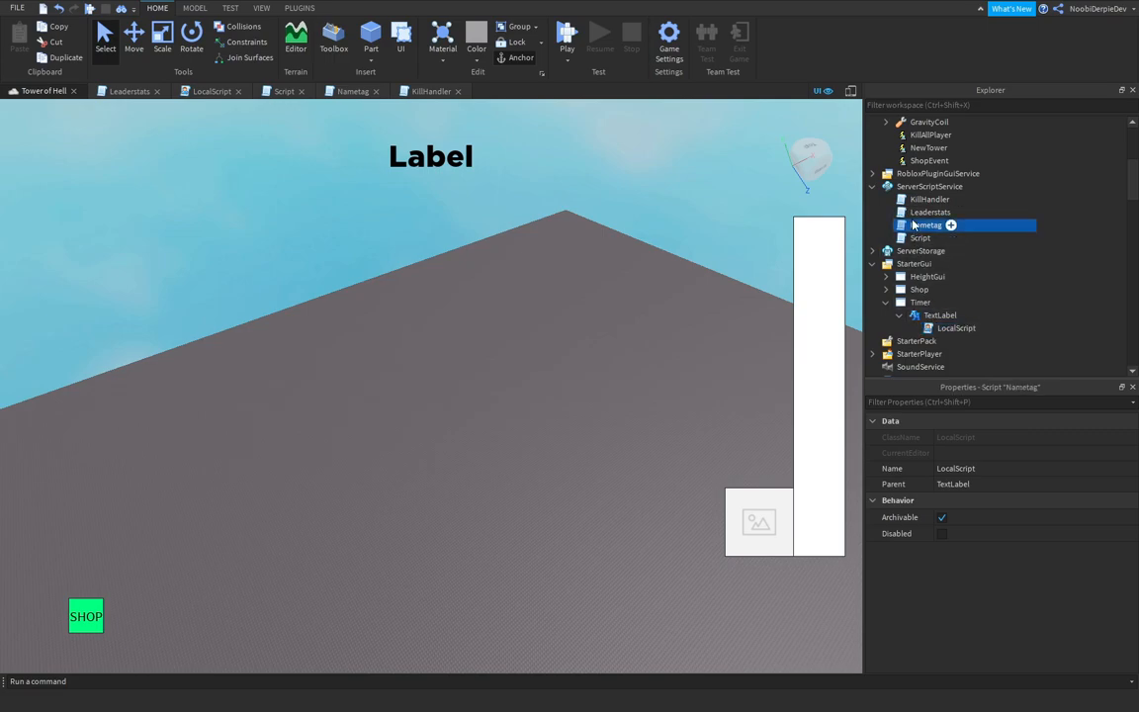
double_click(920, 226)
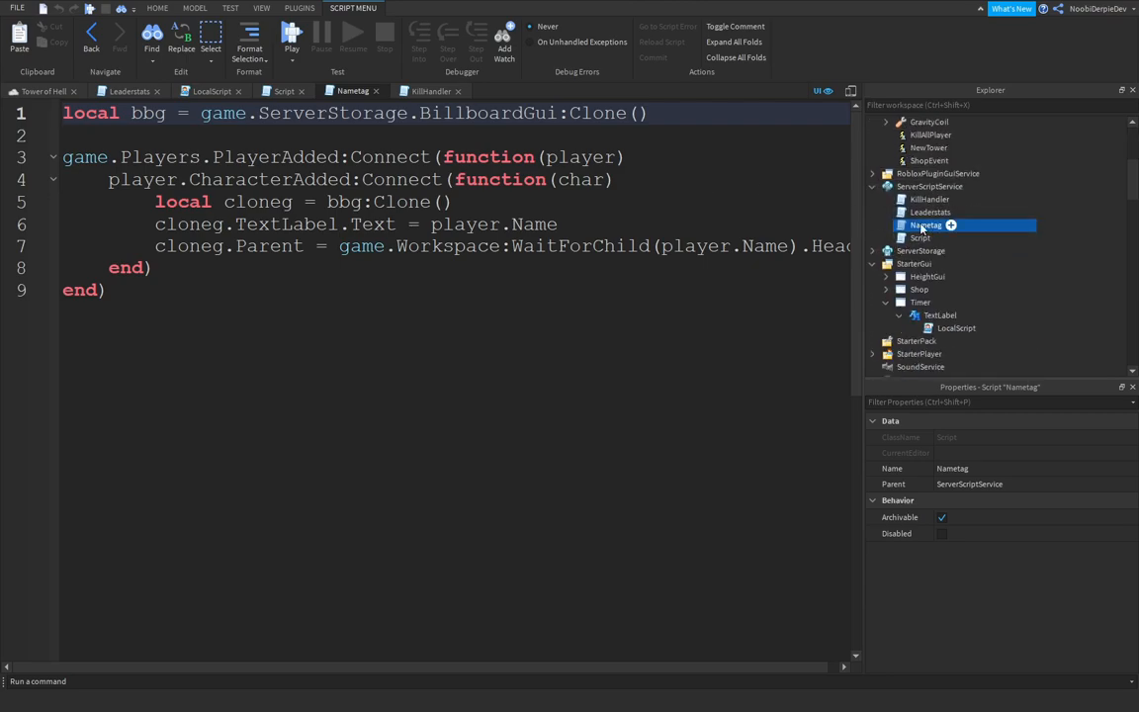
click(929, 198)
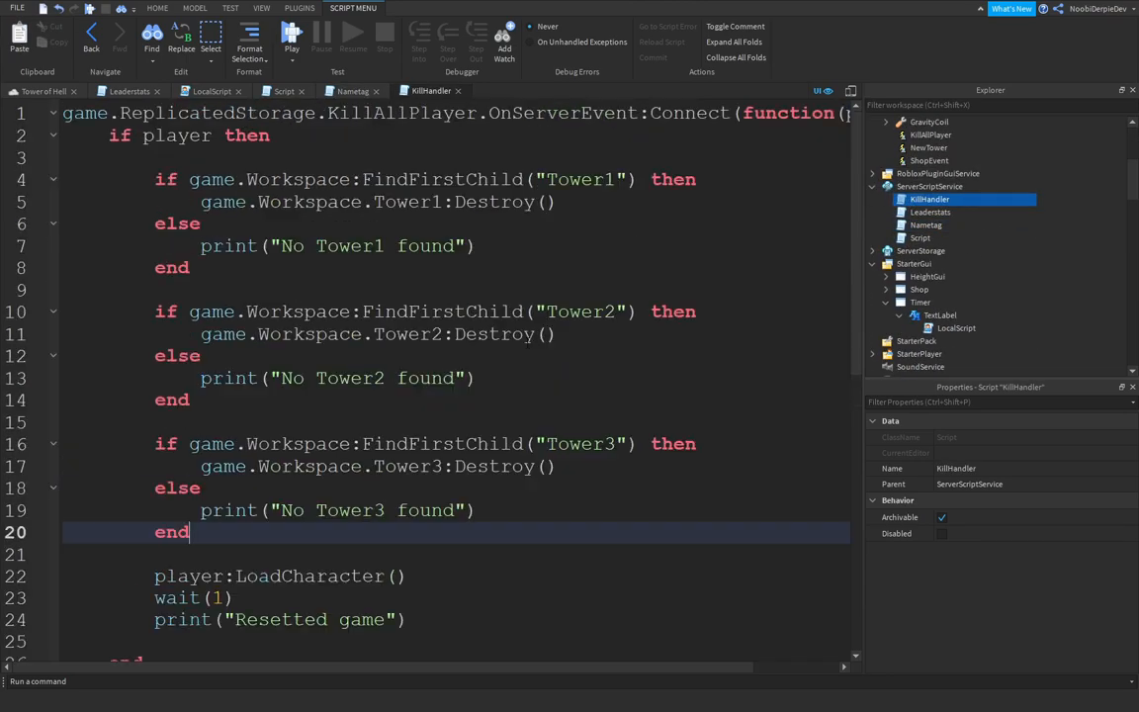
Step: Begin a print("Tower 2 wa...") line after Tower2's Destroy() call
click(557, 332)
text(PR)
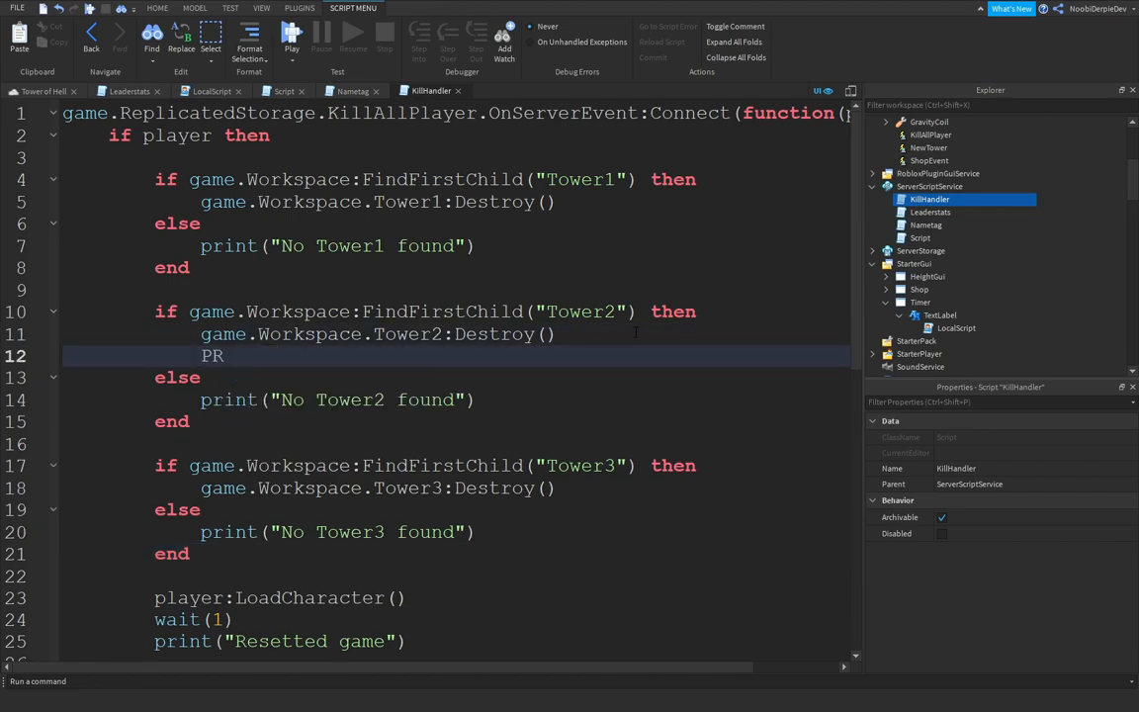
text(int("Tower 2 wa")
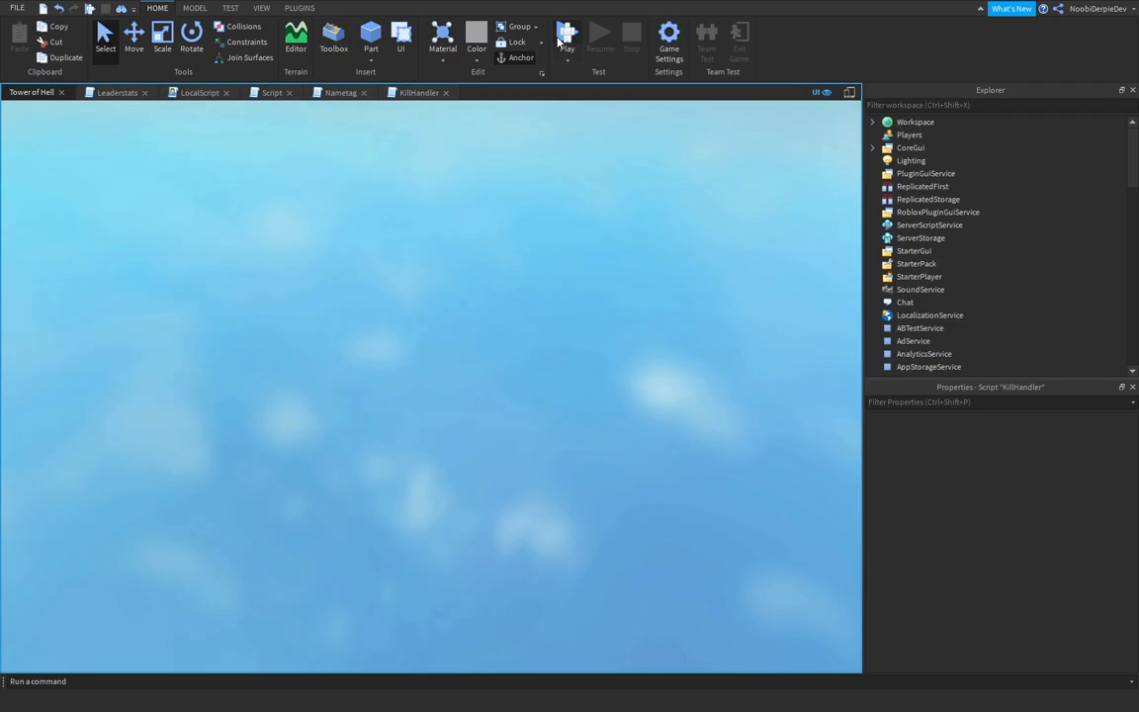
Step: Stop the playtest so Tower1 can be placed into Workspace
click(570, 37)
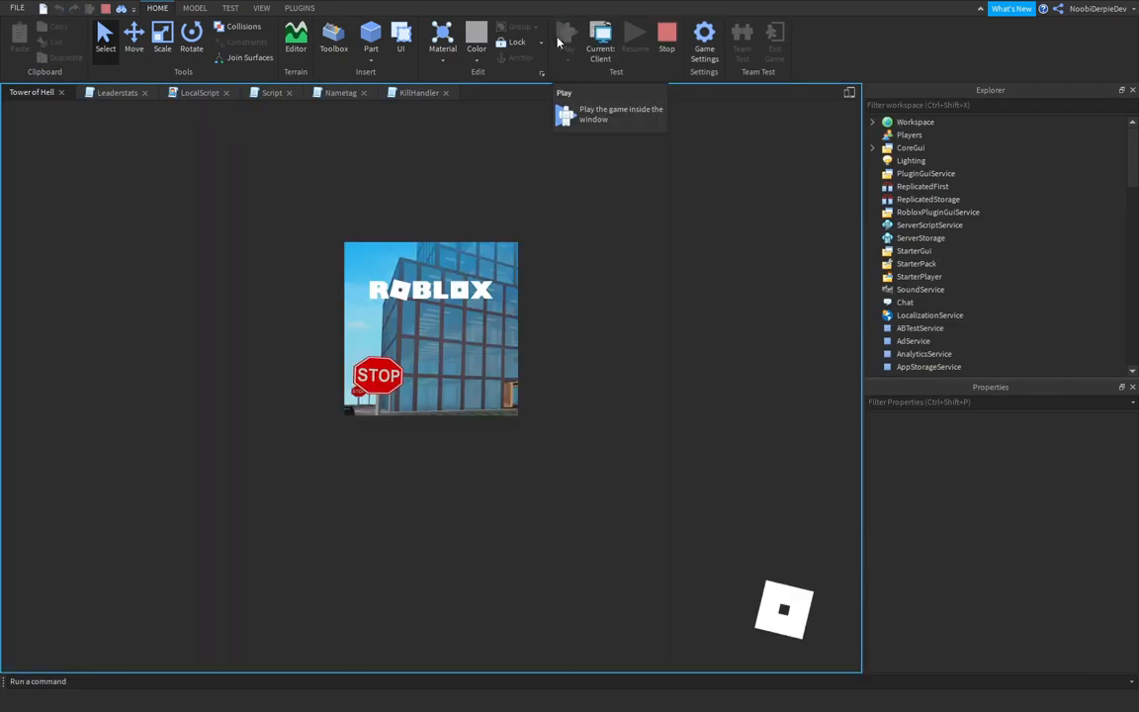
click(571, 35)
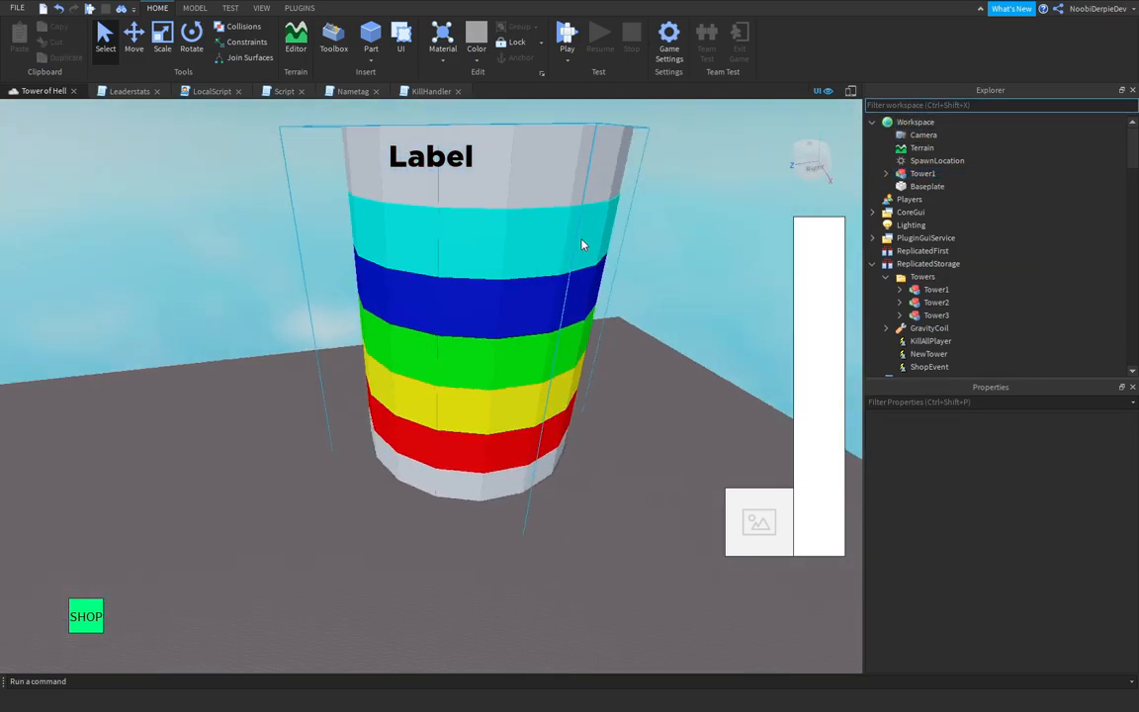
click(563, 39)
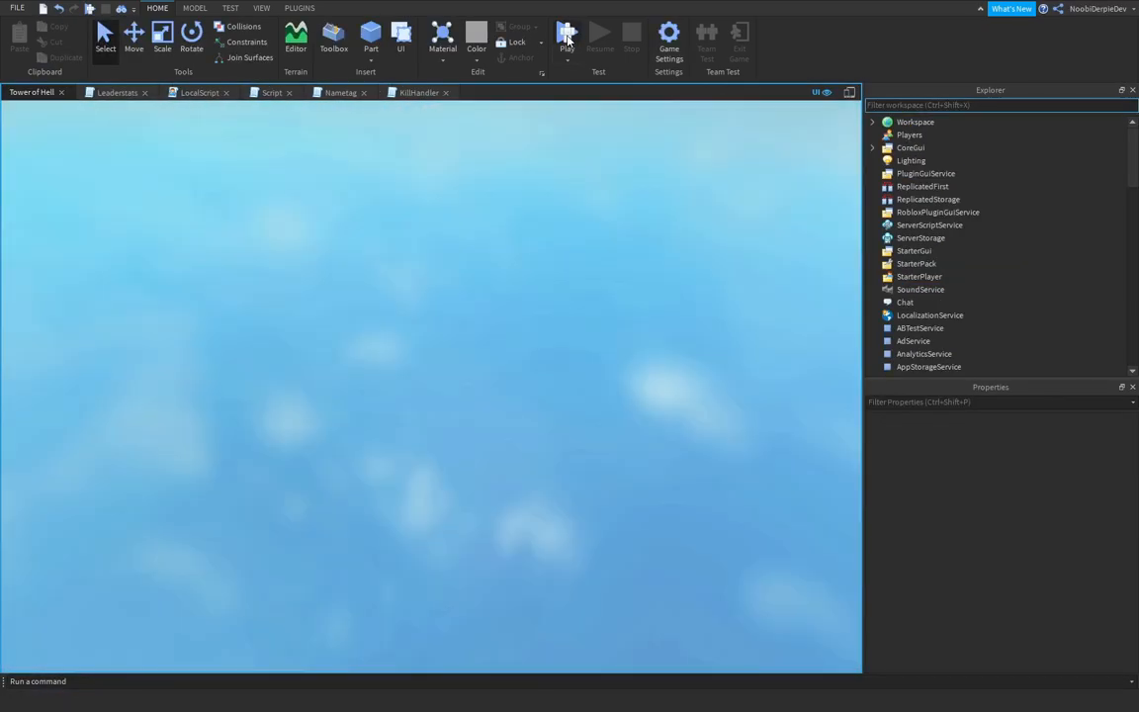
click(569, 36)
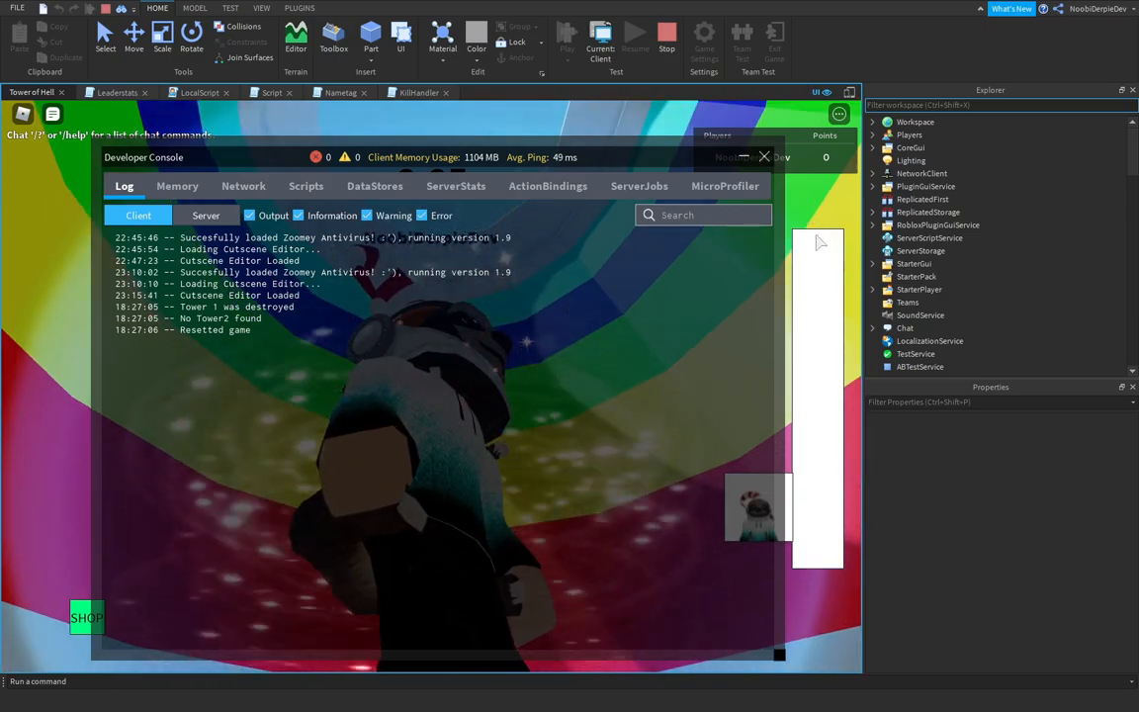
click(763, 156)
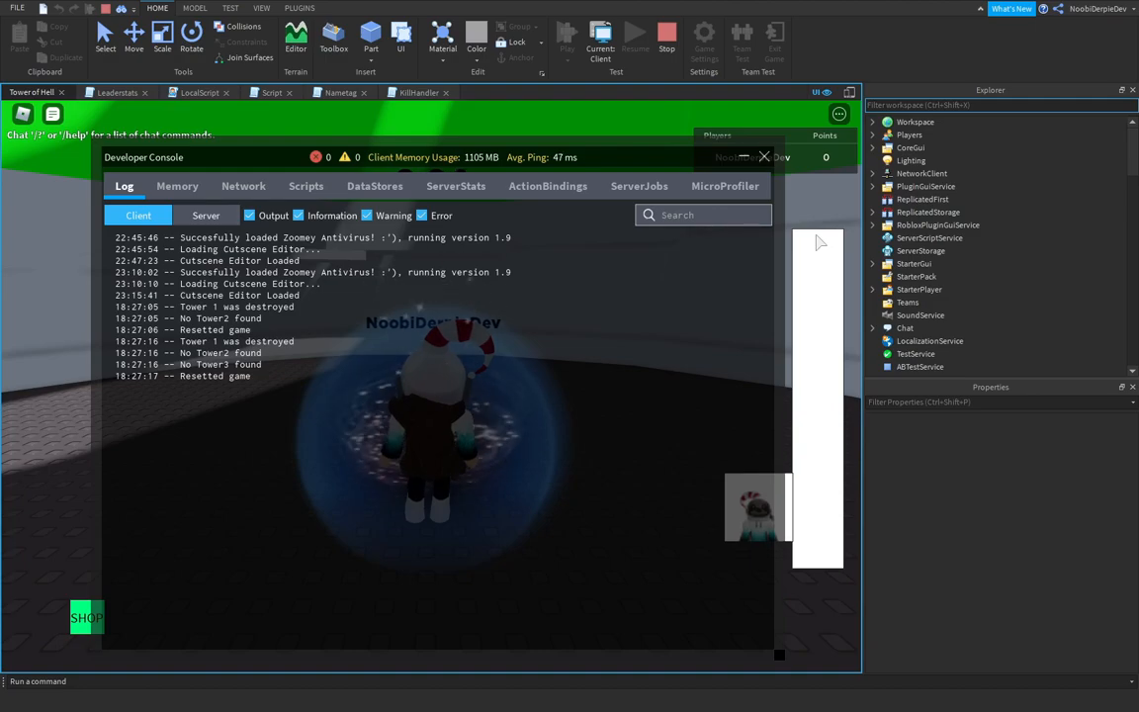
click(763, 156)
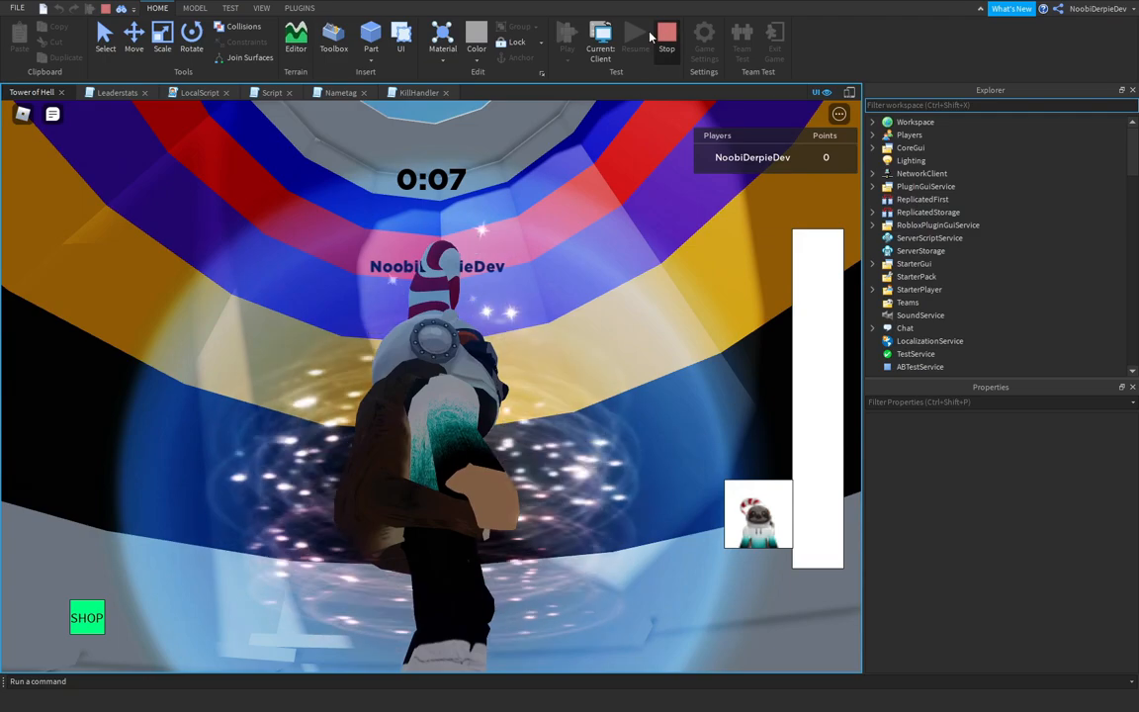
click(664, 39)
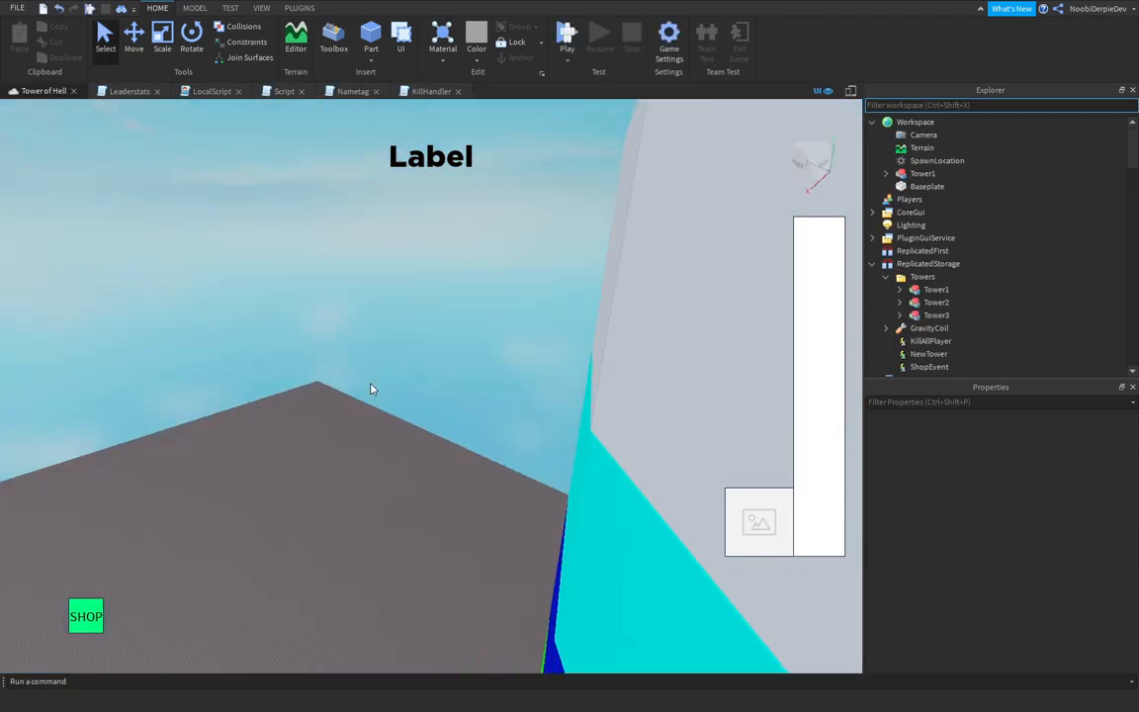